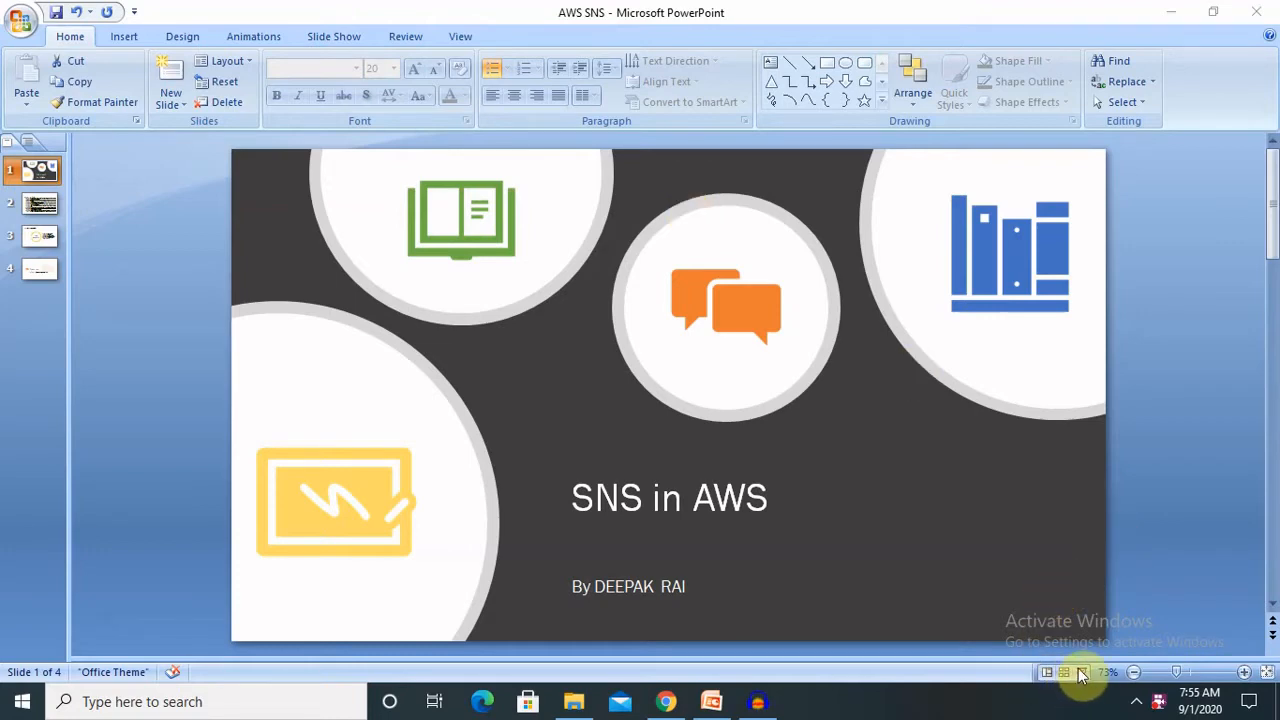
Show the 'SNS in AWS' title slide of the deck.
left_click(32, 204)
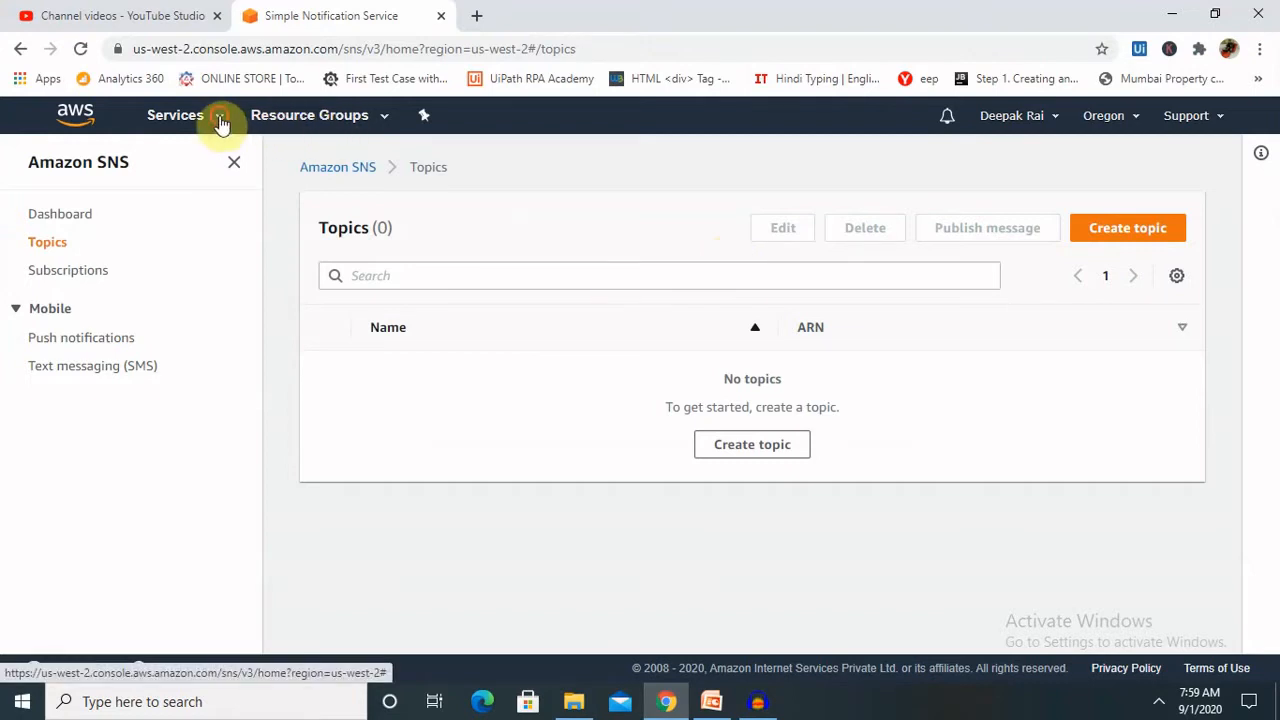
Search the services list for 'sns' and go to Simple Notification Service.
left_click(176, 114)
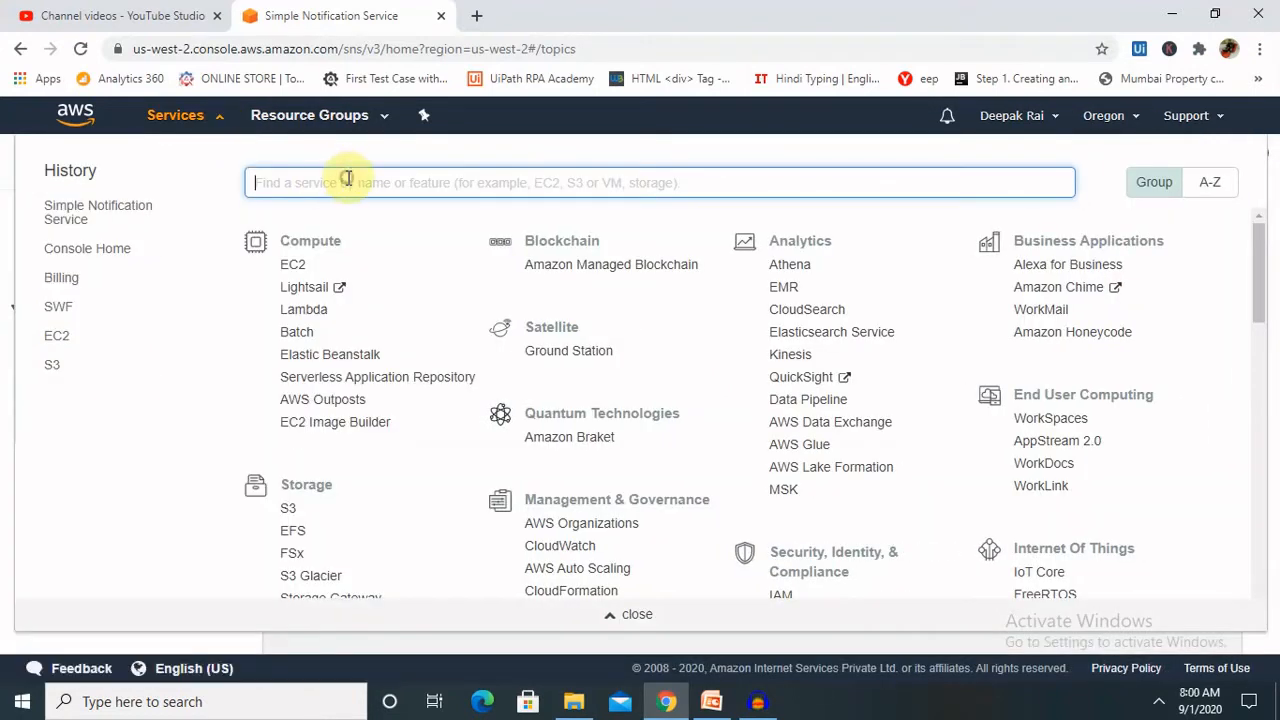
mouse_move(16, 396)
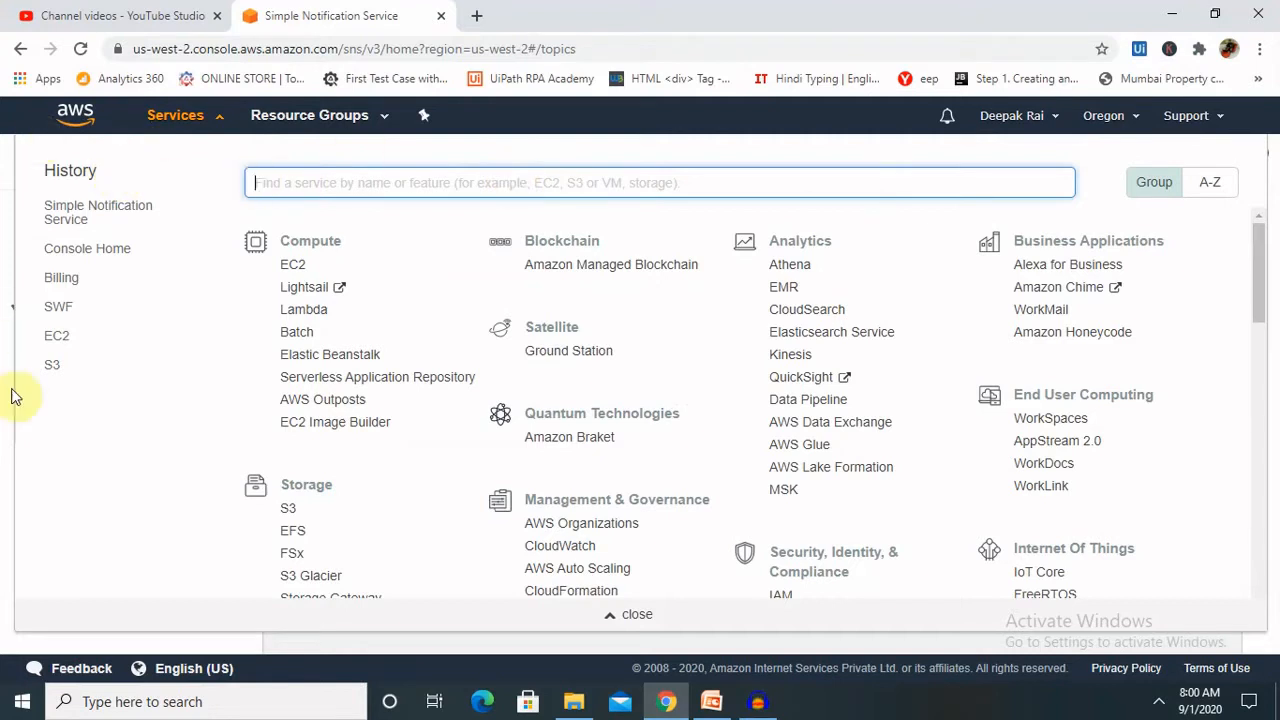
left_click(324, 188)
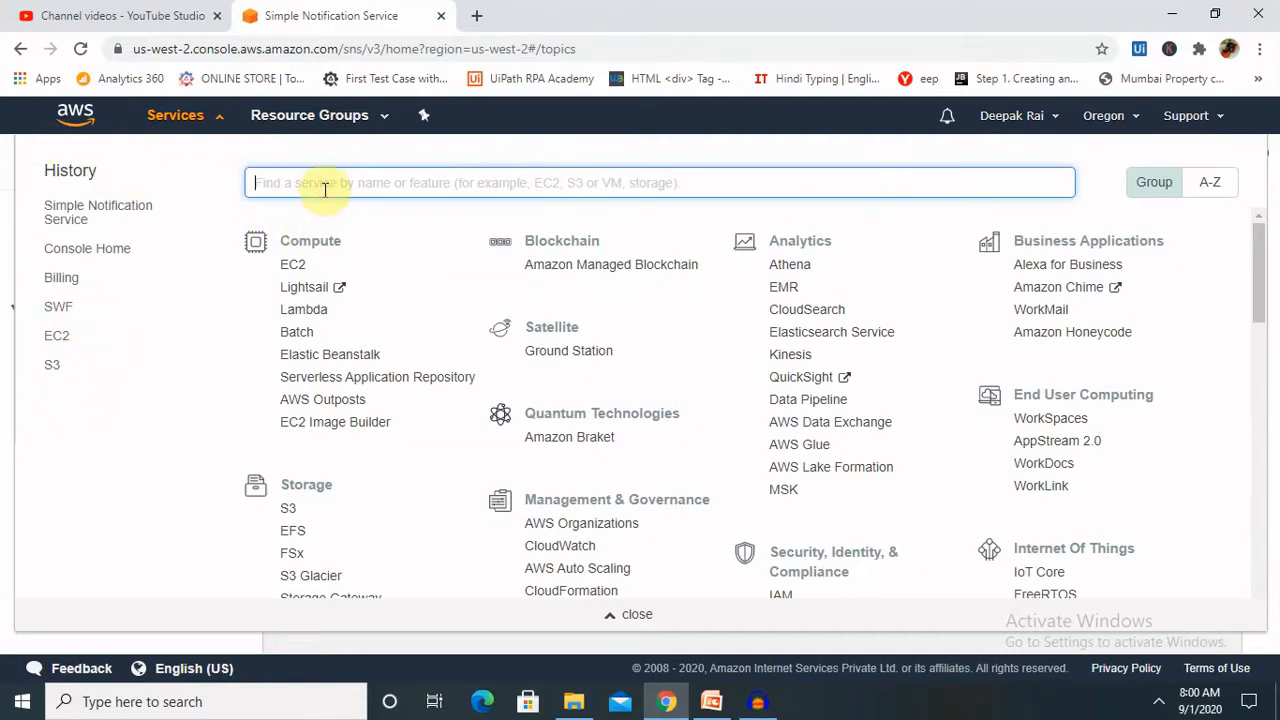
type("sns")
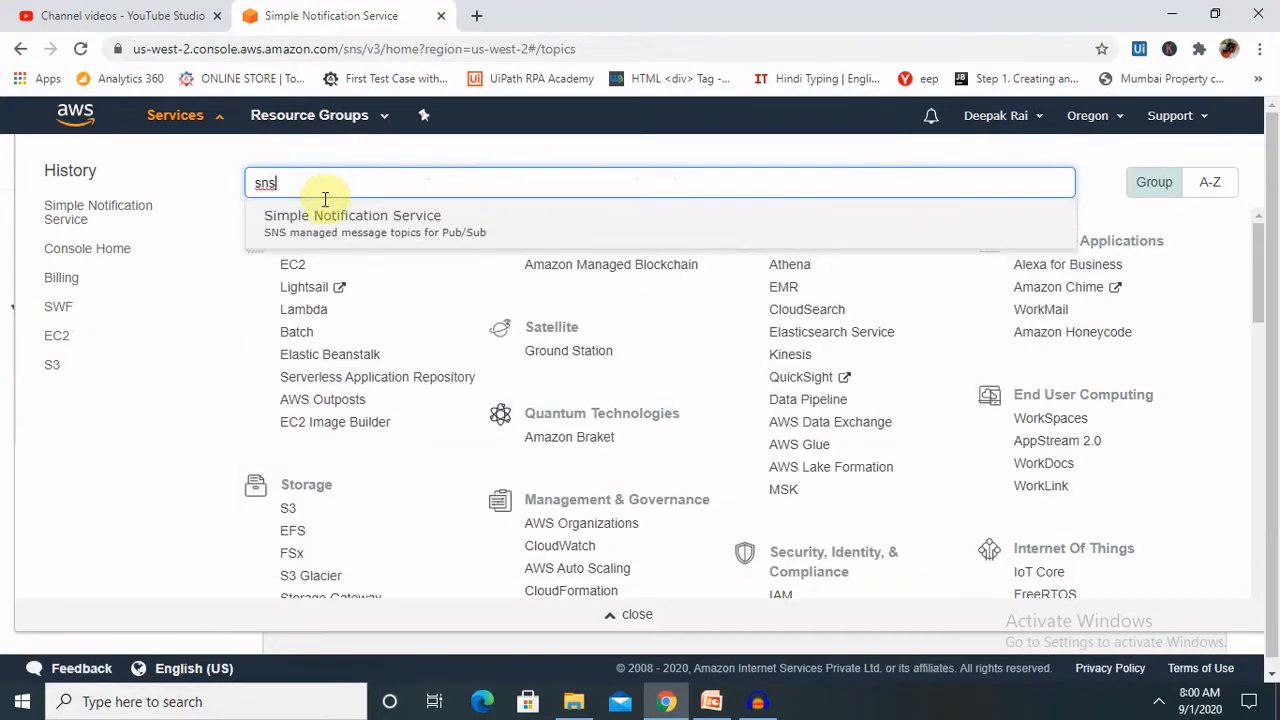
mouse_move(360, 224)
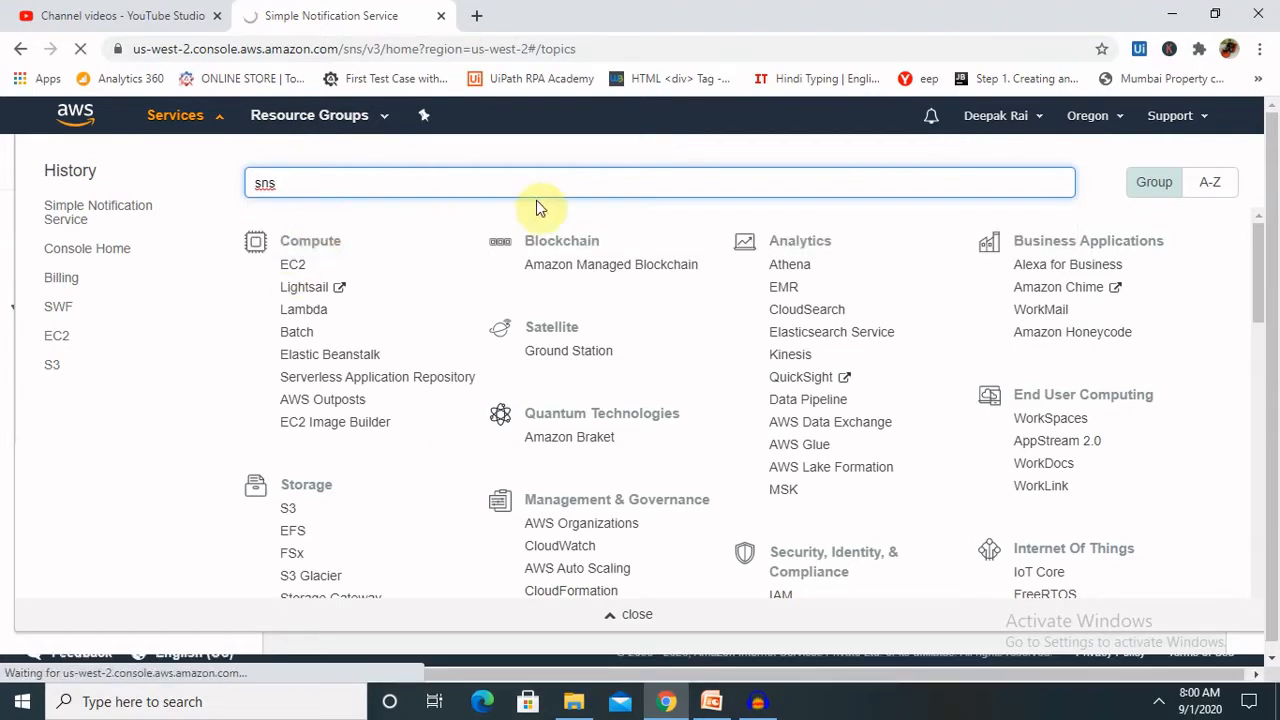
left_click(98, 212)
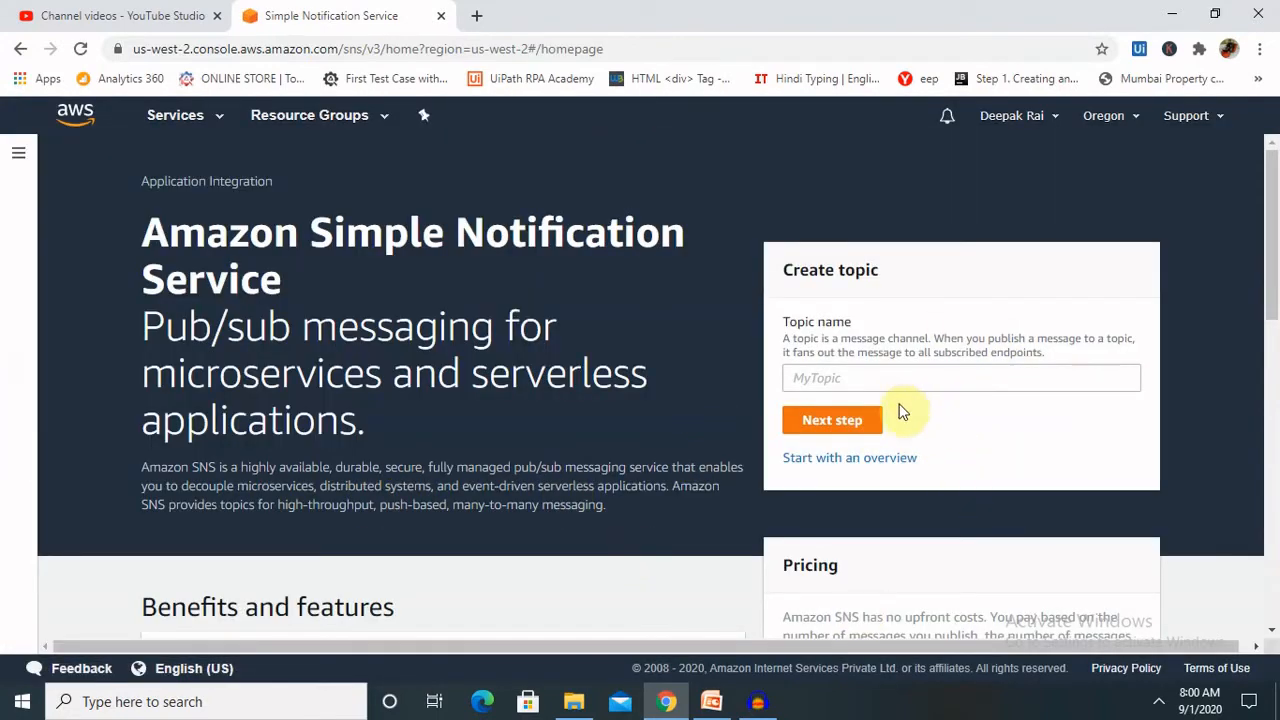
mouse_move(832, 470)
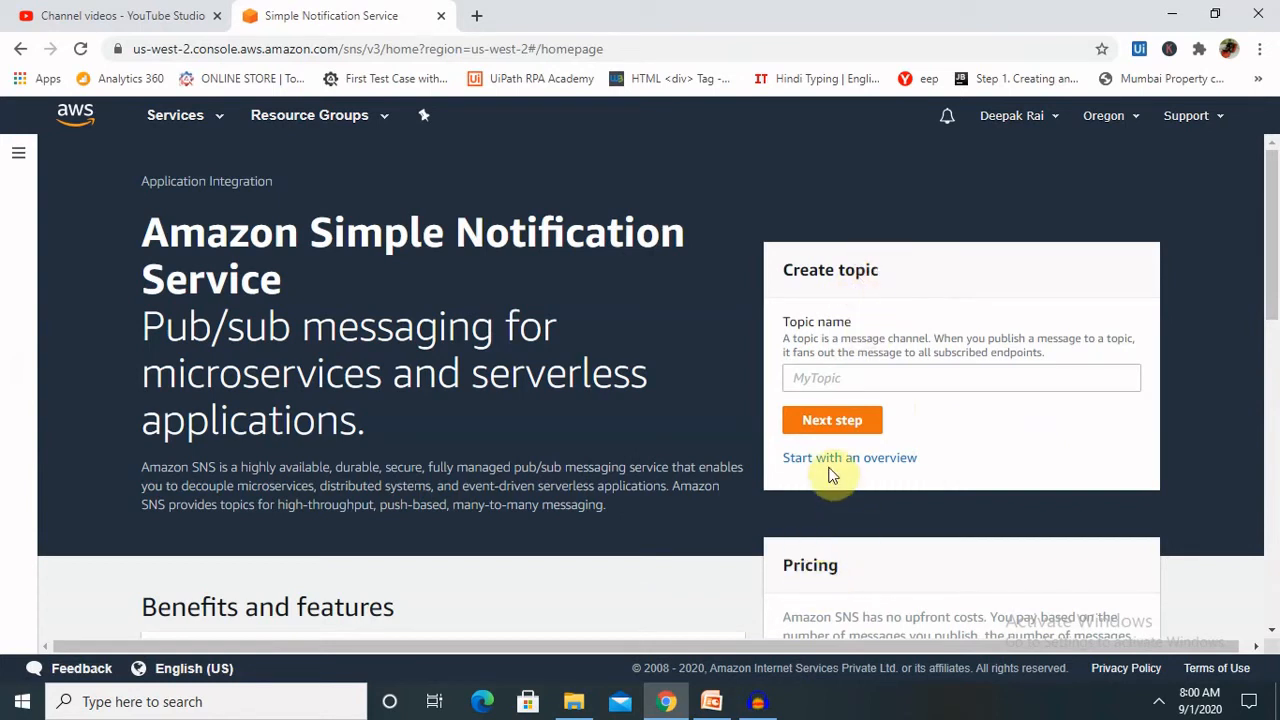
mouse_move(898, 344)
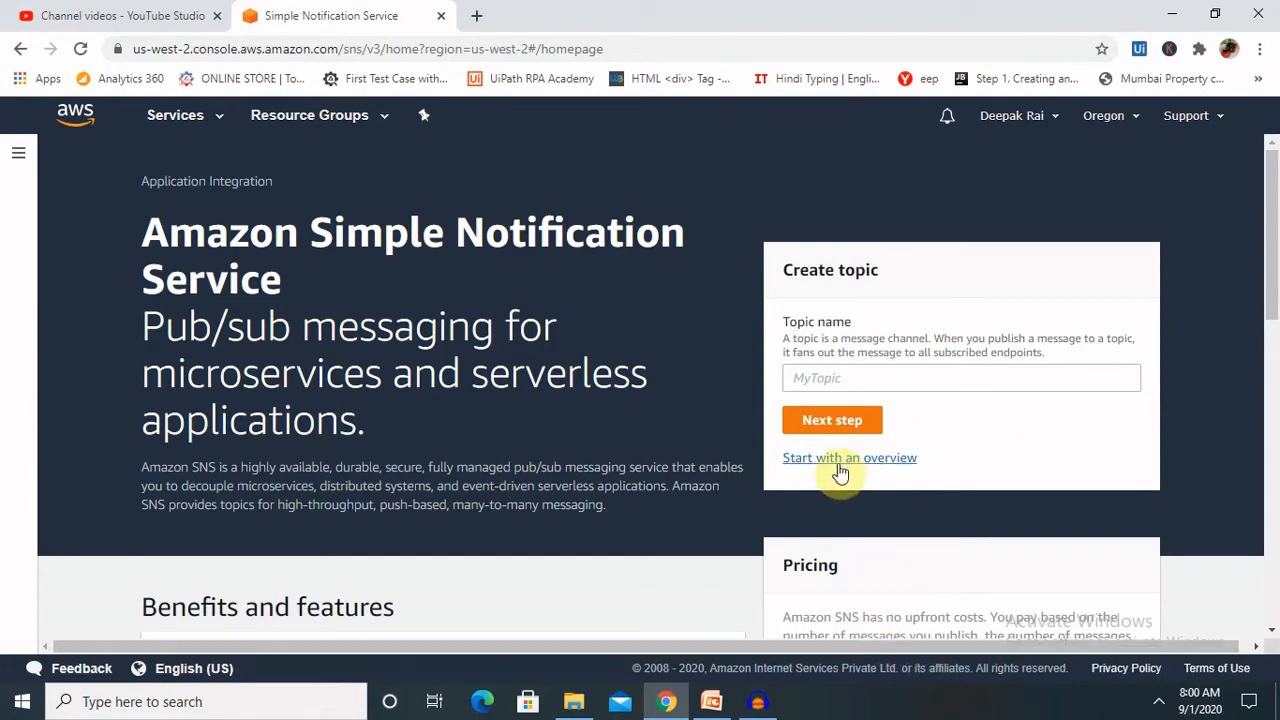
Go to the SNS dashboard for us-west-2 via 'Start with an overview'.
left_click(848, 456)
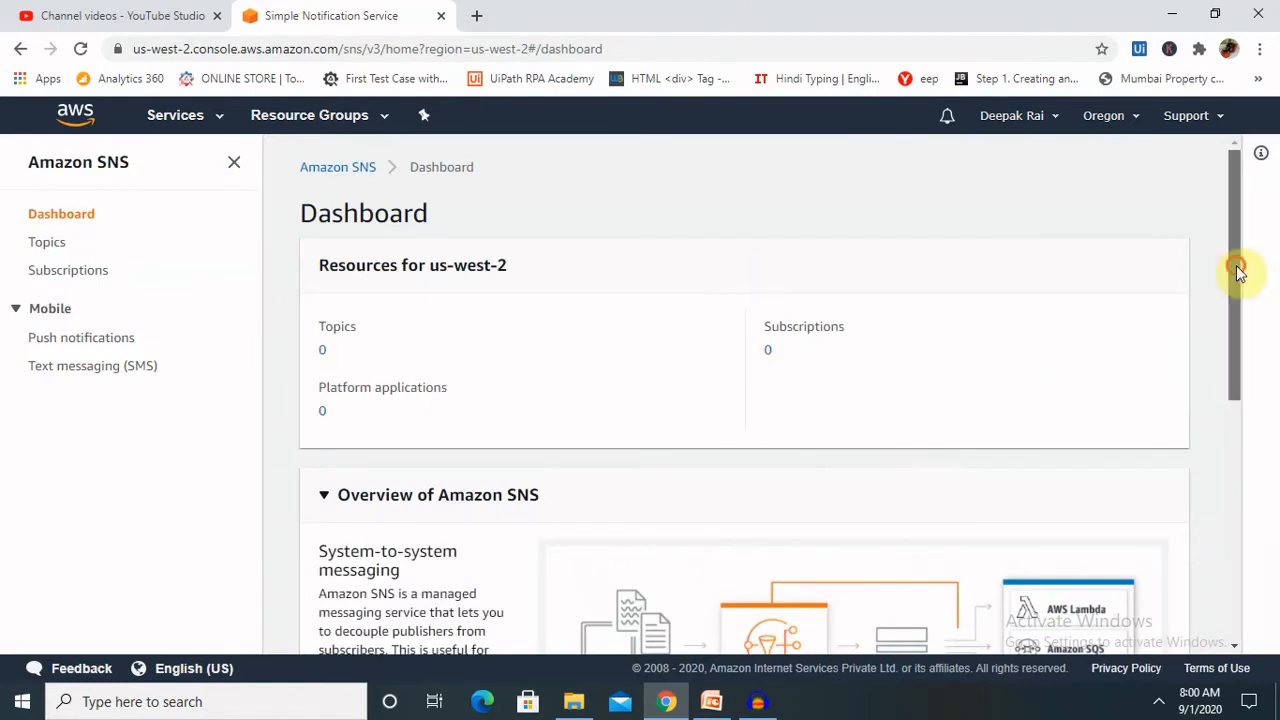
Read through the Amazon SNS overview, then switch to the Topics list.
scroll("down", 3)
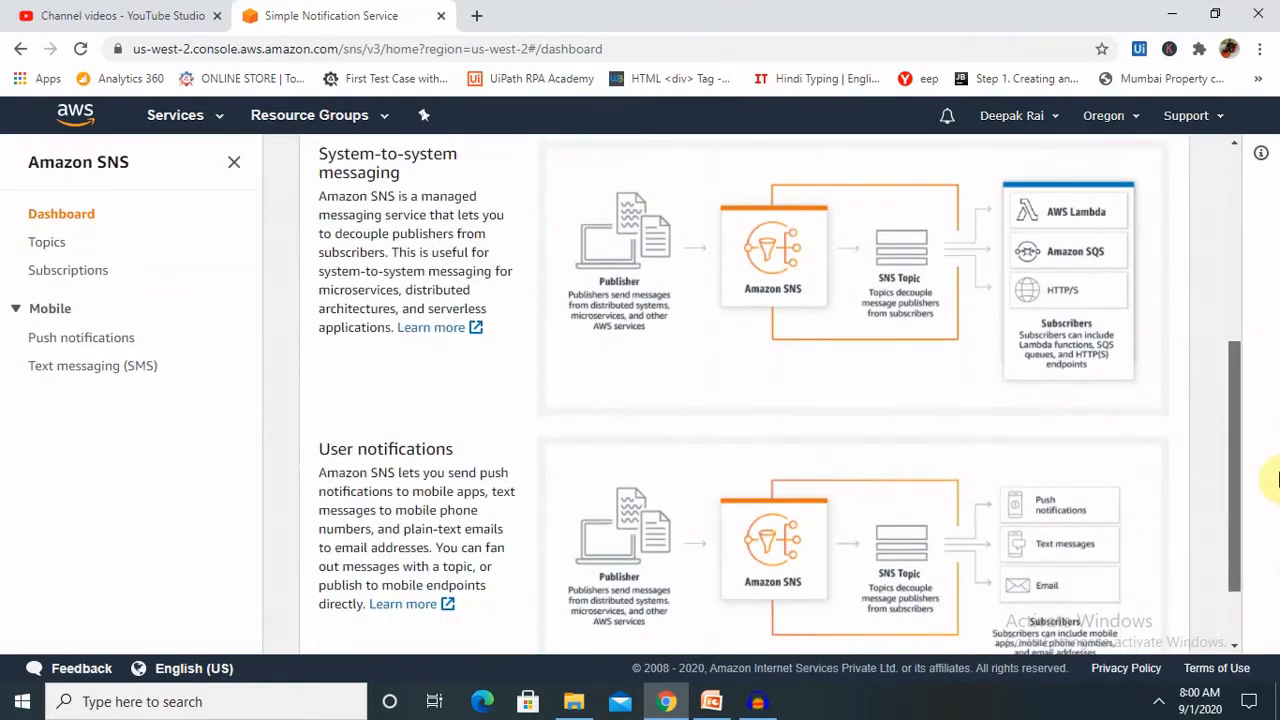
scroll("down", 3)
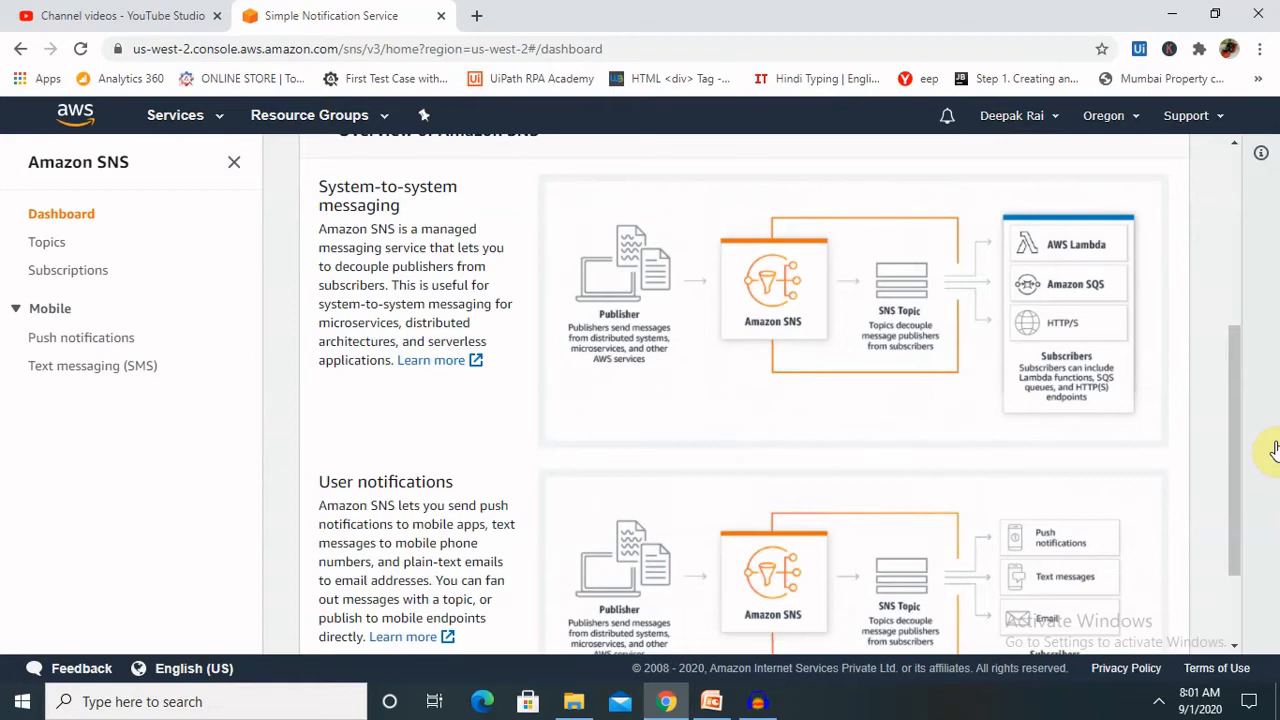
scroll("up", 3)
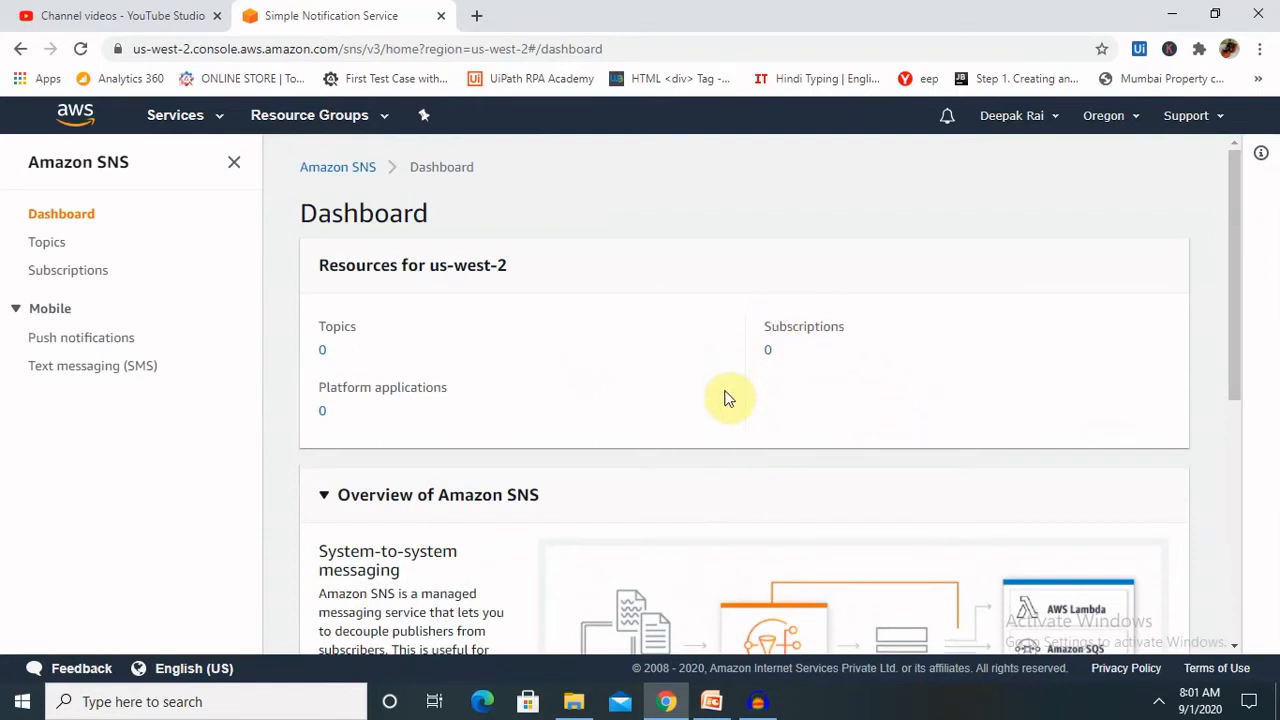
mouse_move(1000, 388)
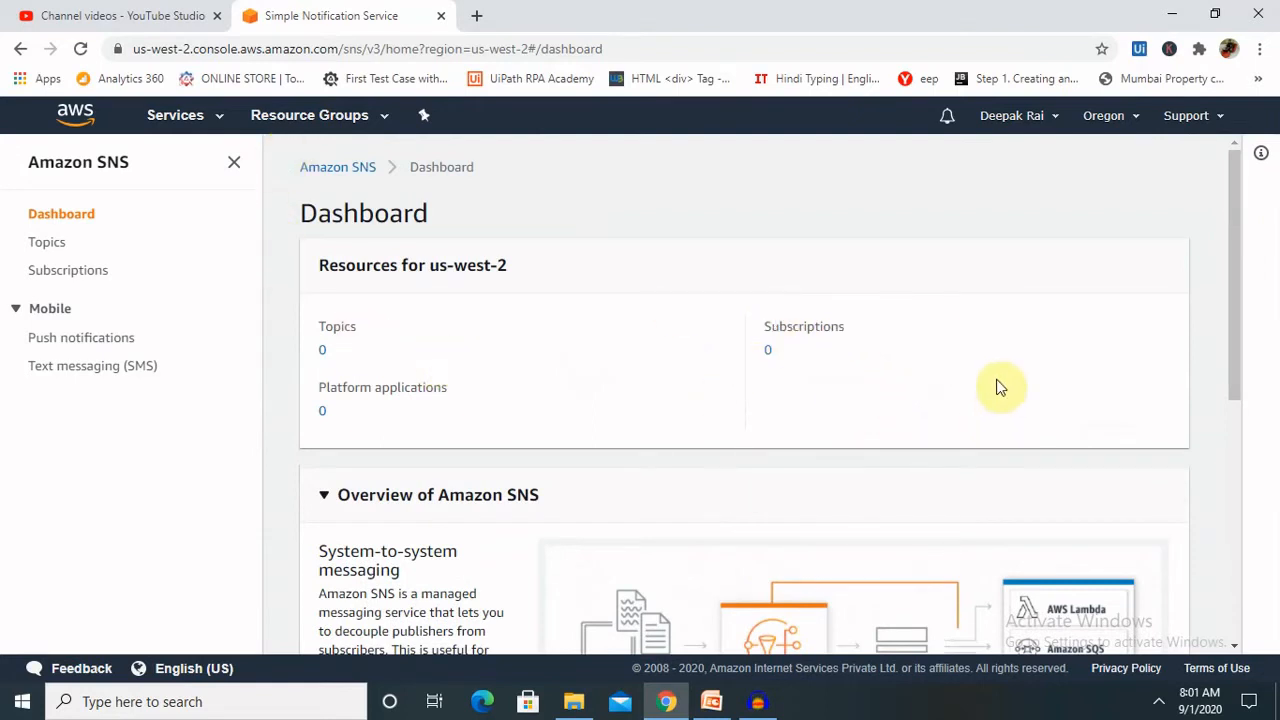
mouse_move(1248, 328)
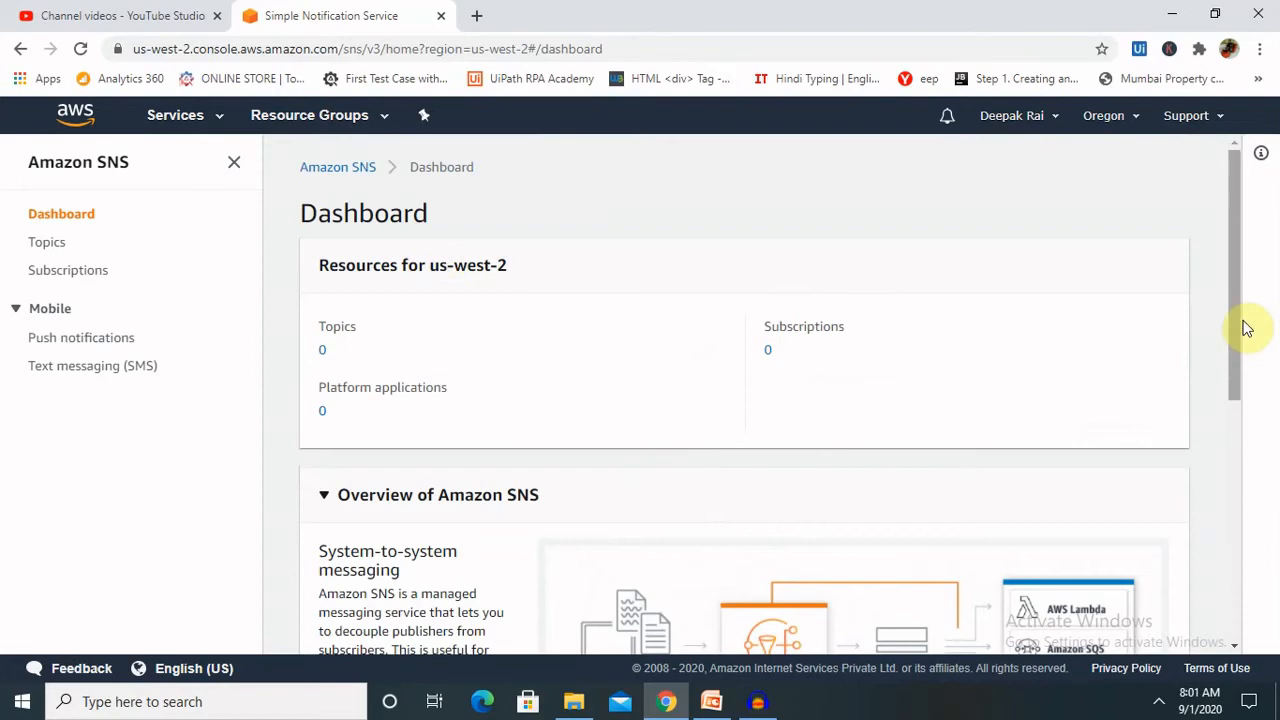
scroll("down", 3)
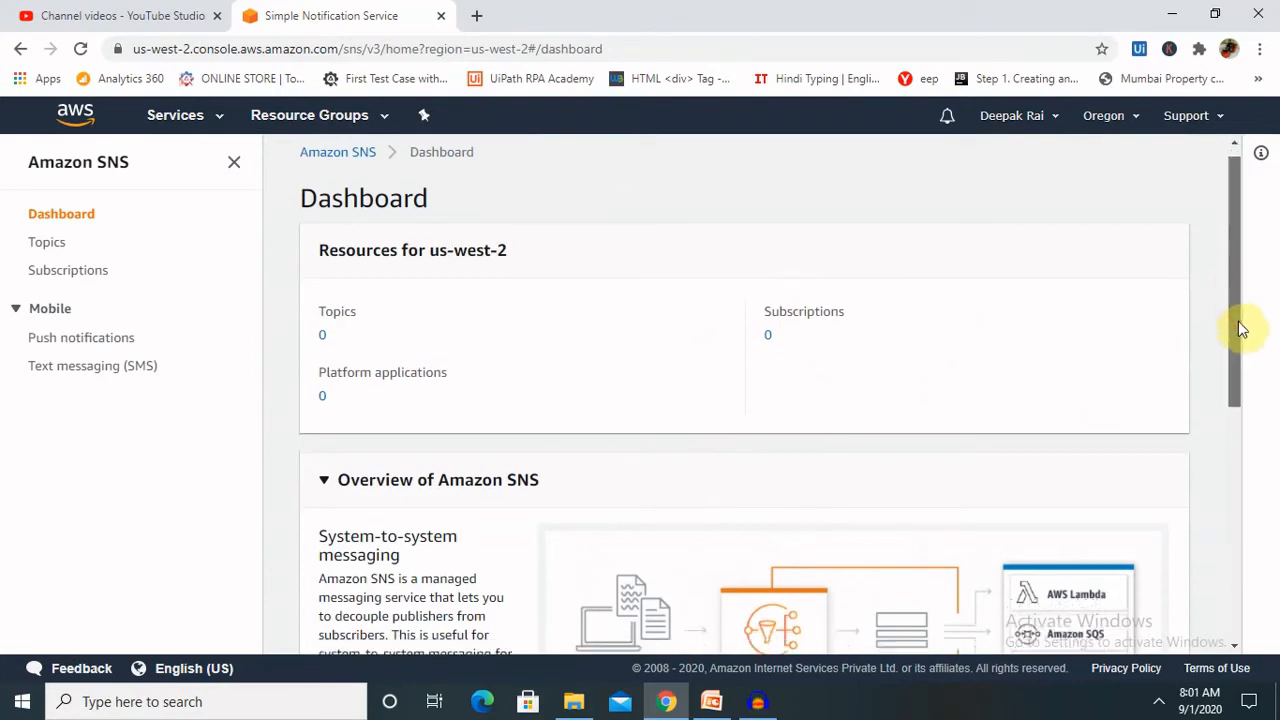
scroll("down", 3)
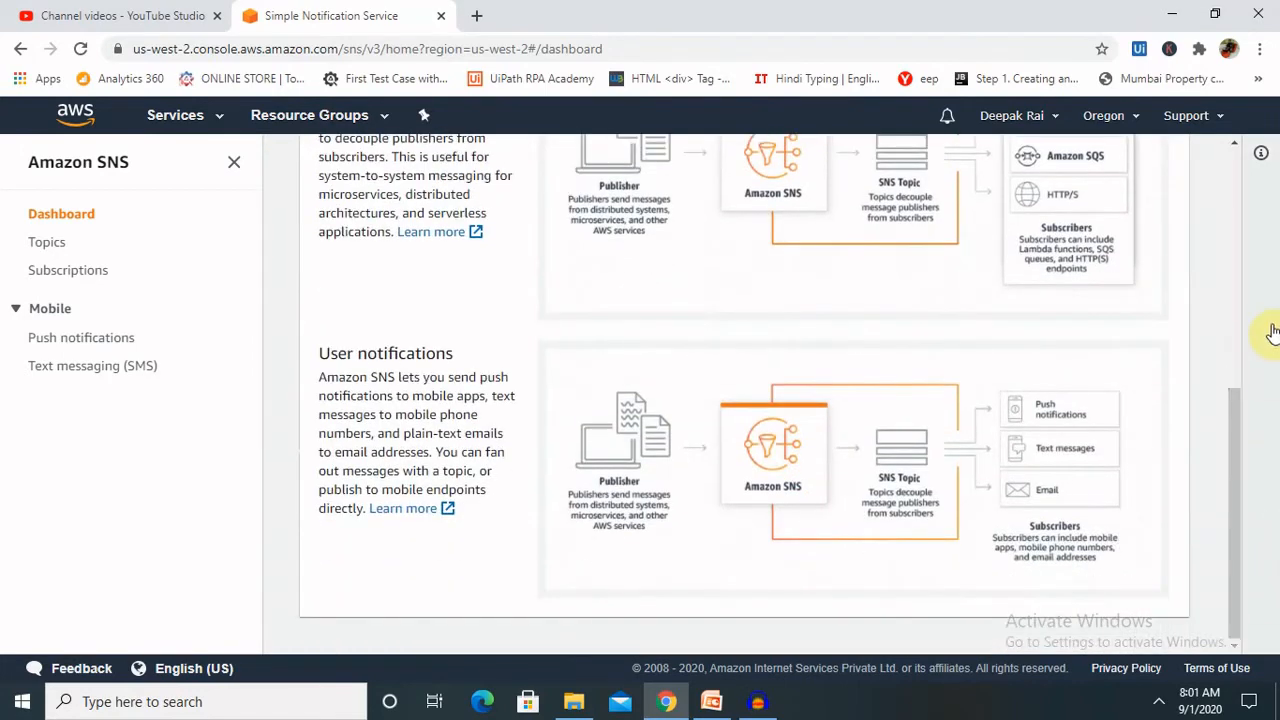
left_click(46, 242)
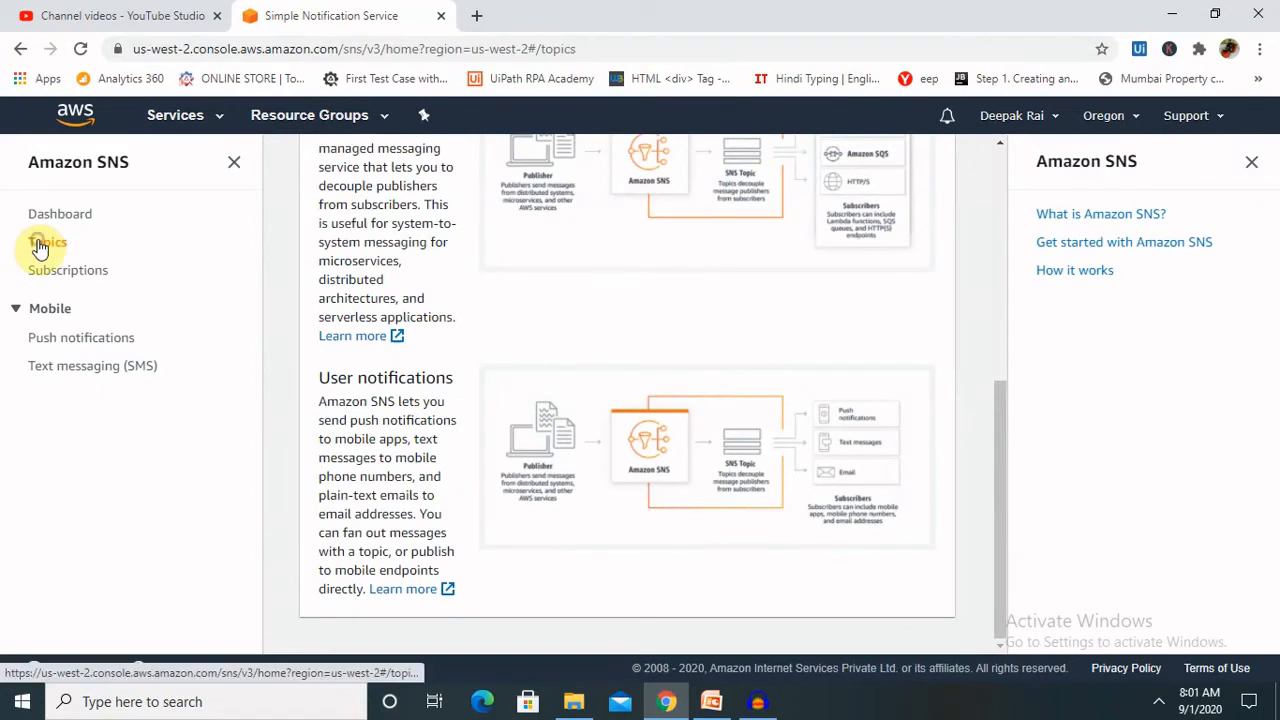
left_click(48, 242)
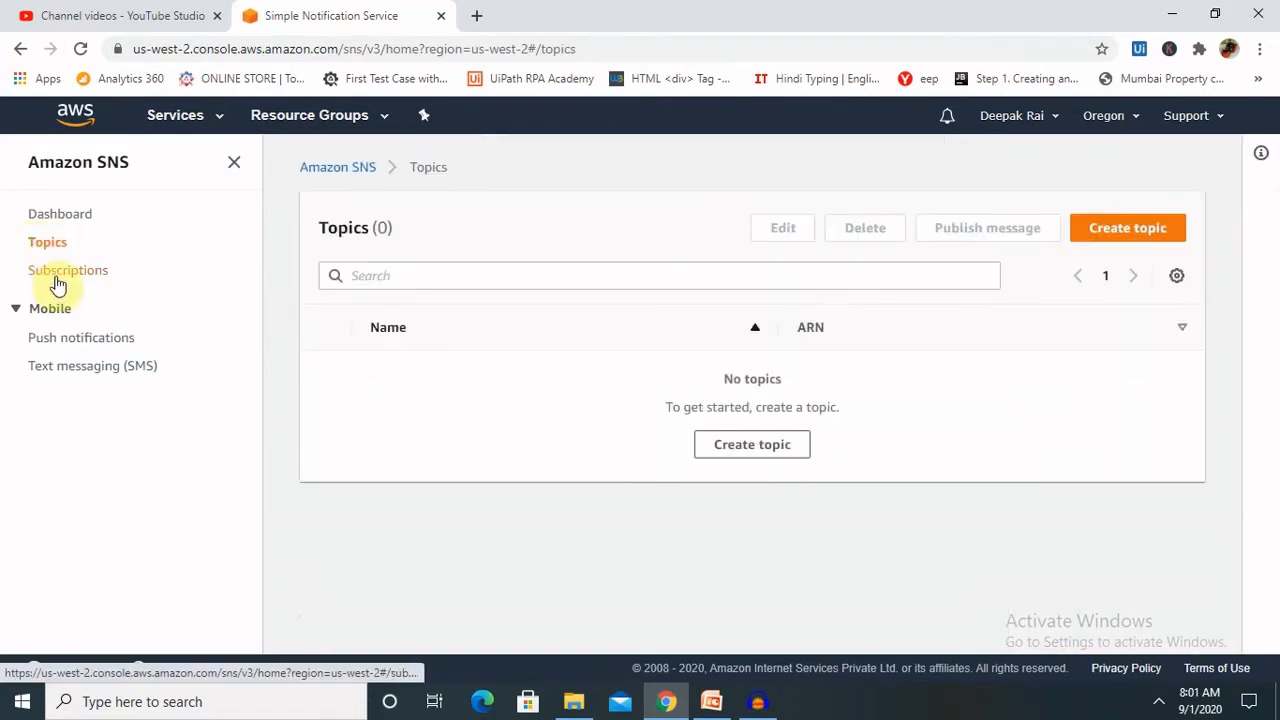
left_click(68, 270)
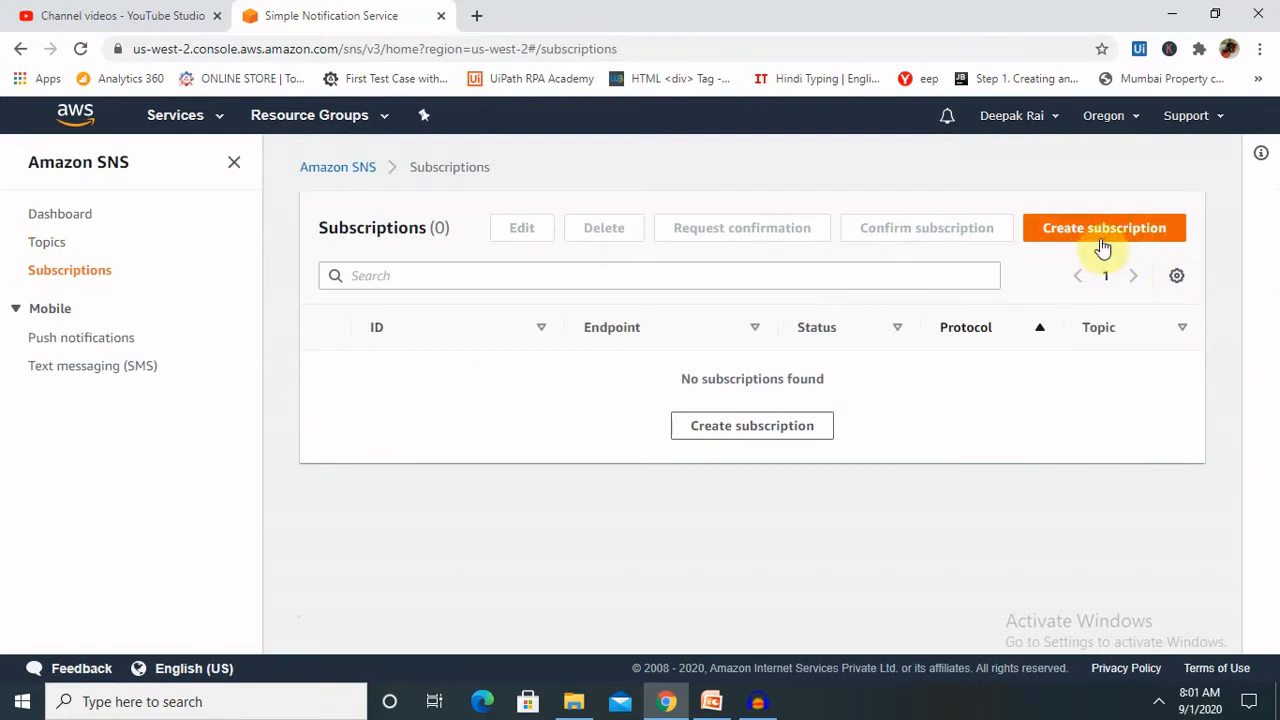
left_click(46, 242)
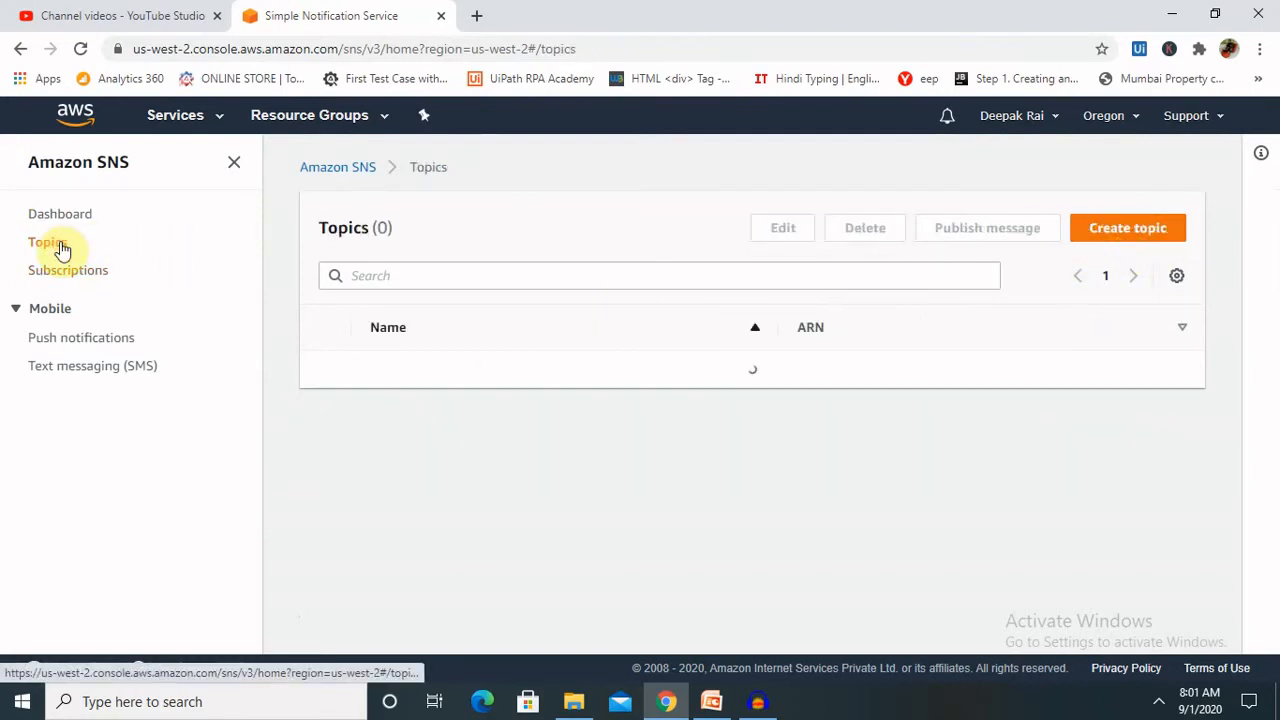
left_click(1128, 228)
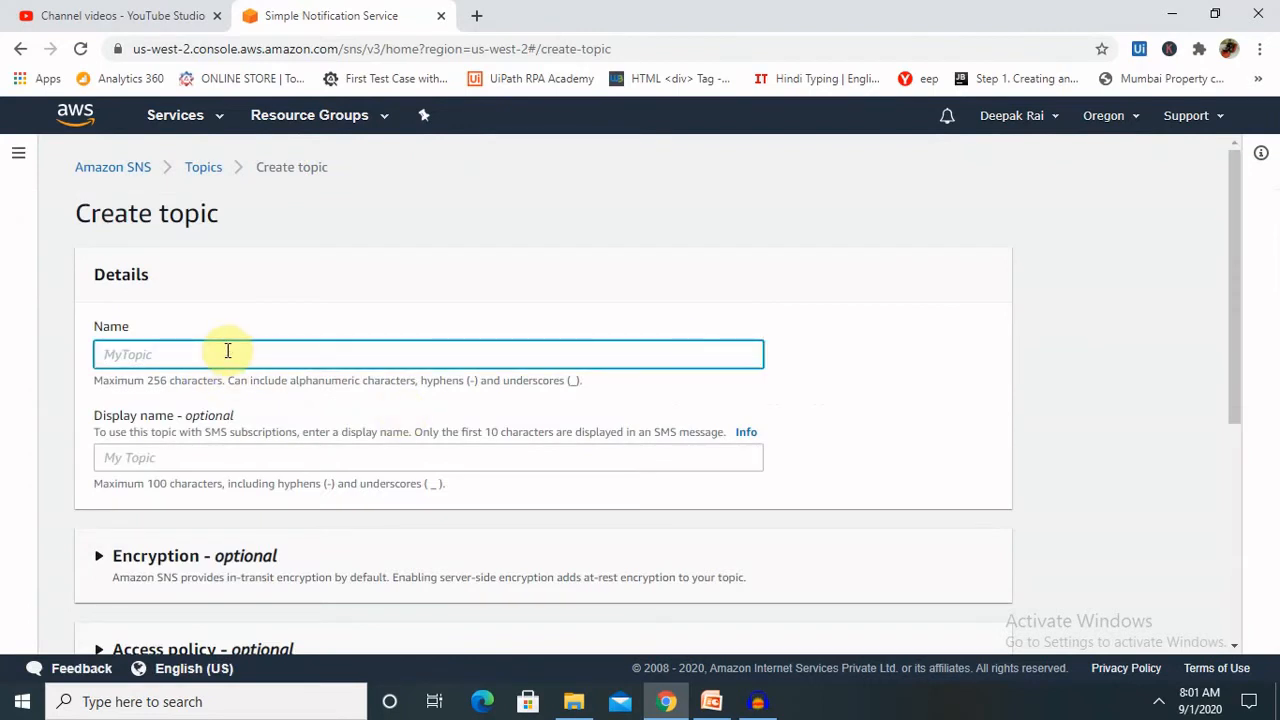
mouse_move(192, 388)
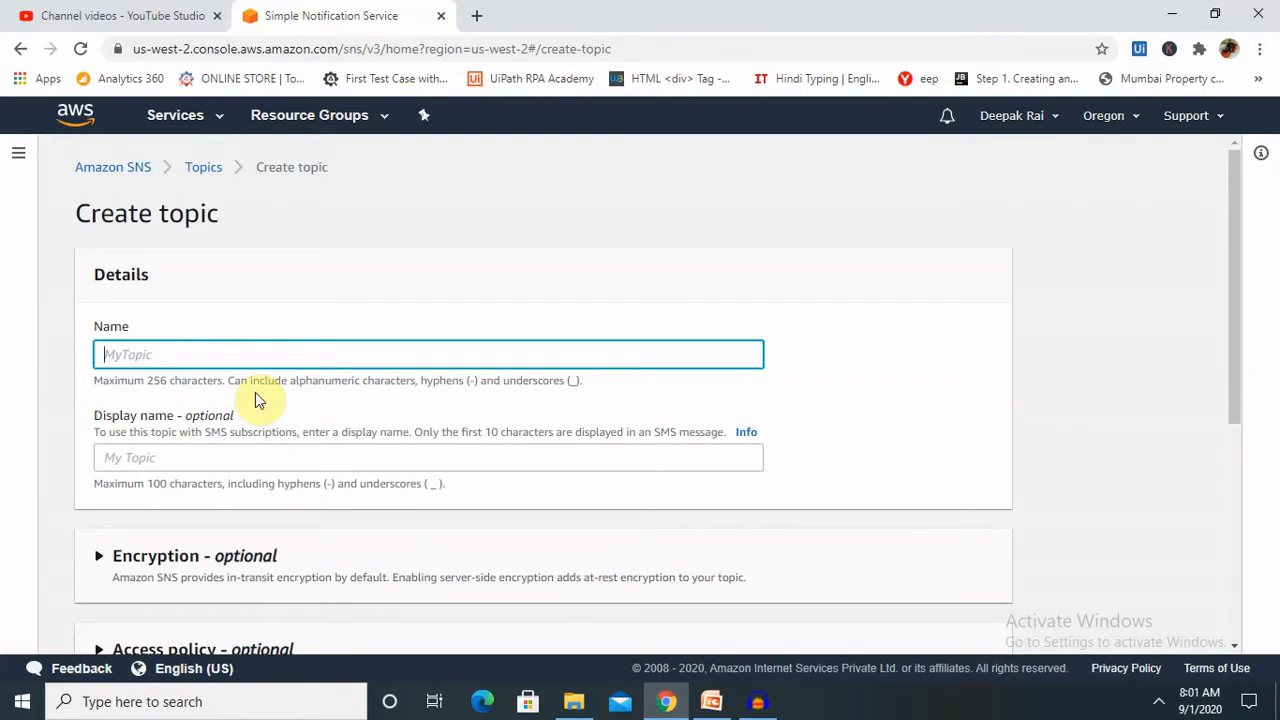
mouse_move(276, 432)
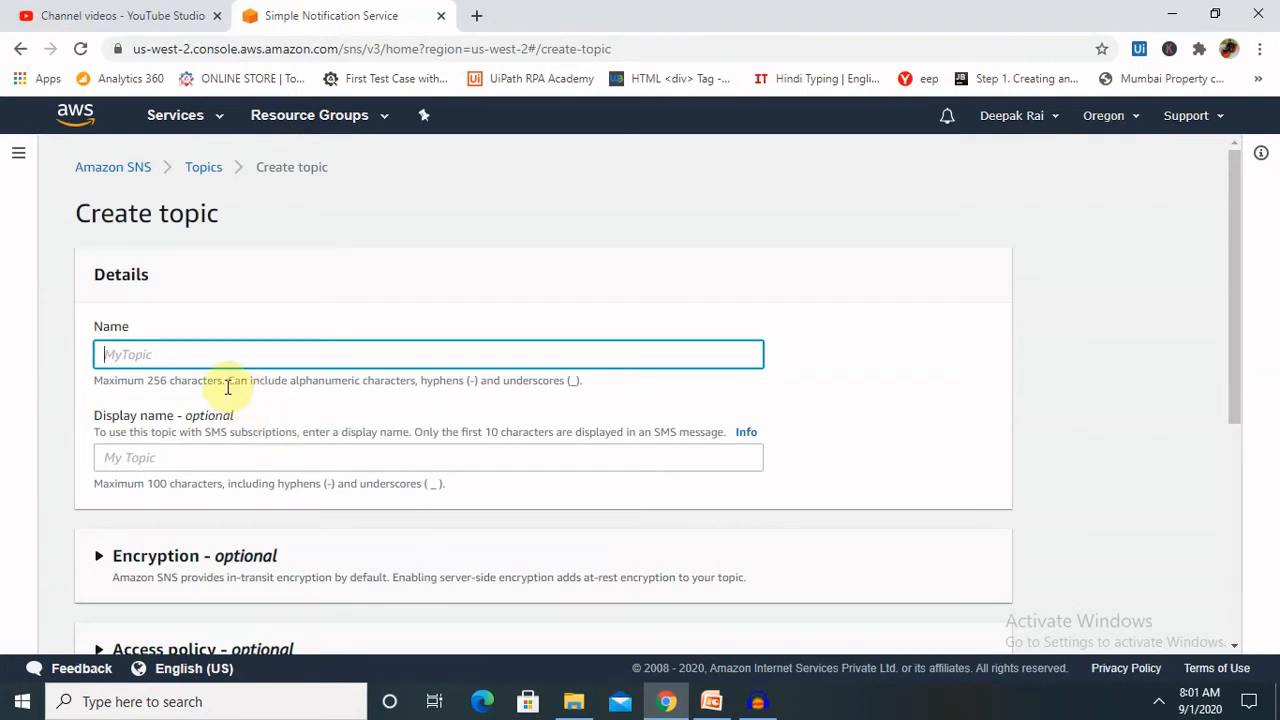
mouse_move(212, 356)
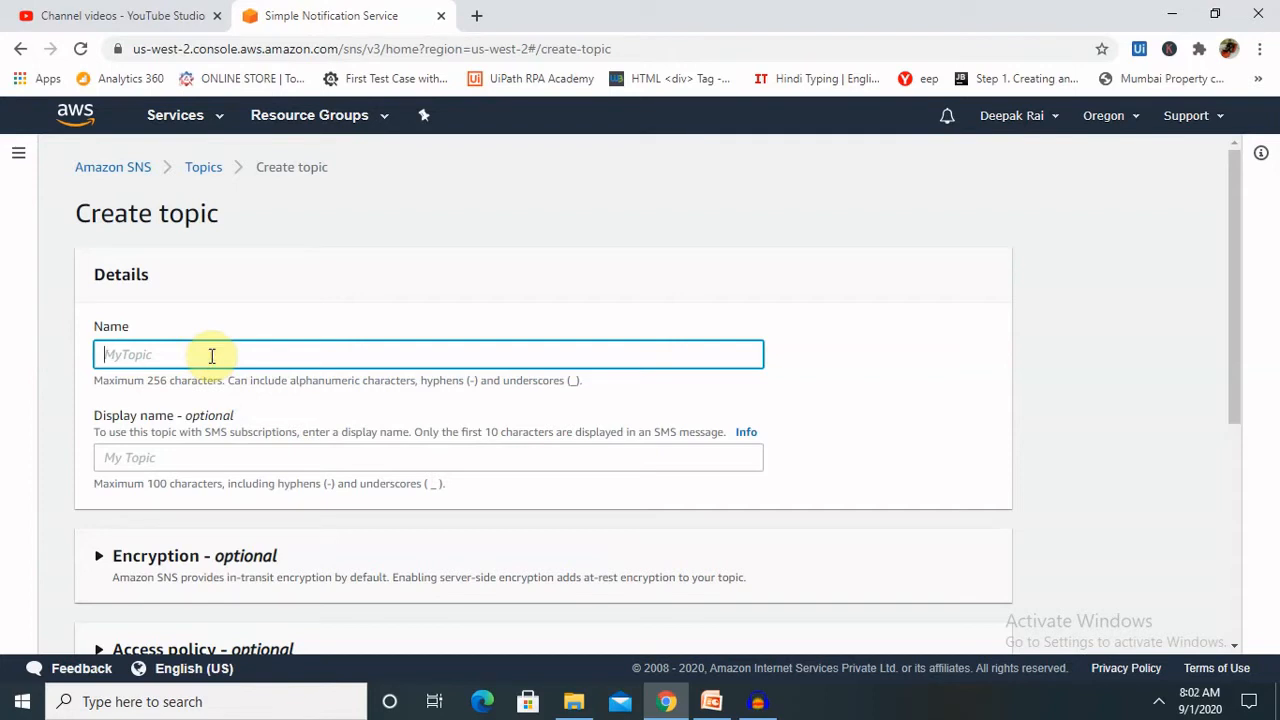
Name the new topic TESTSNS and submit it with default settings.
type("TEsT")
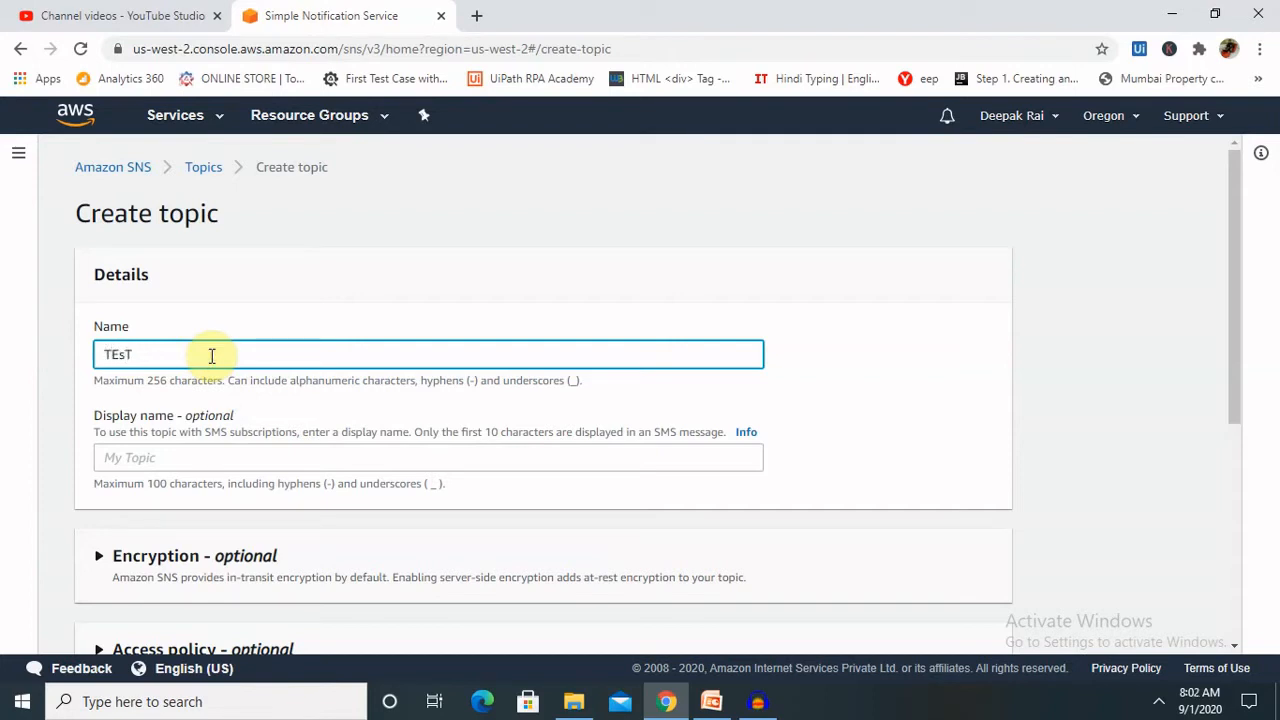
type("TEST")
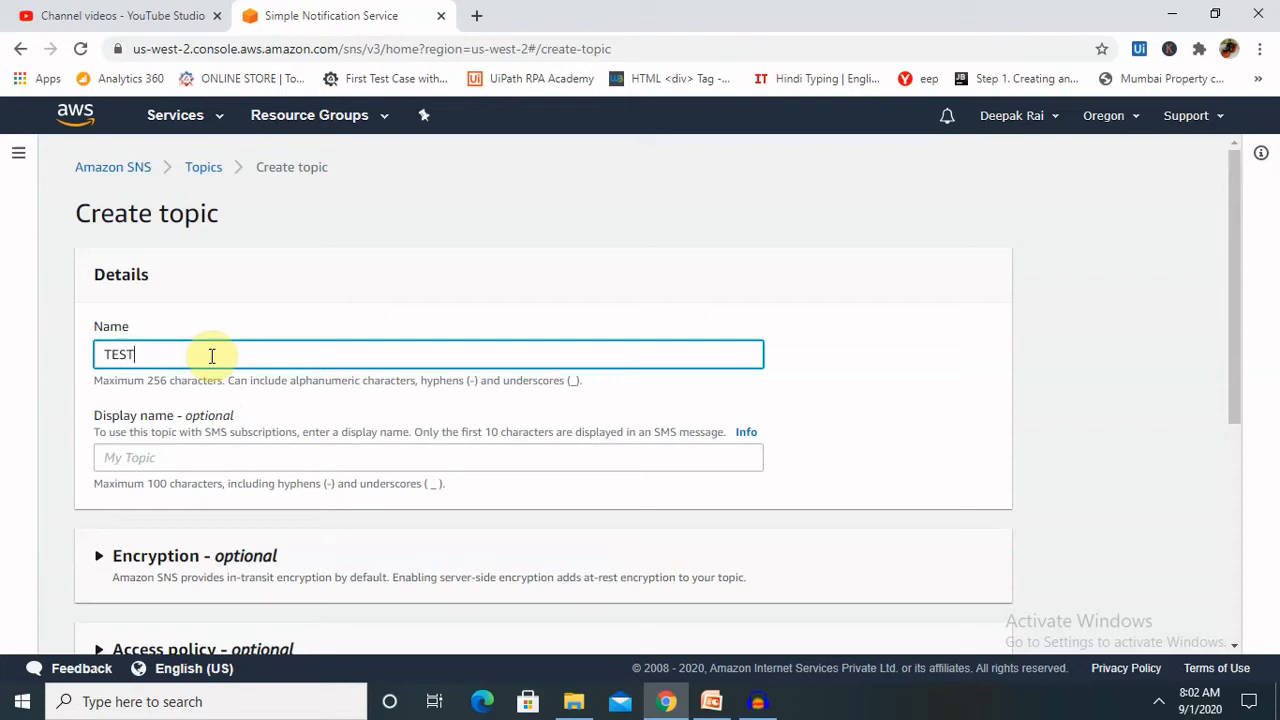
type("SNS")
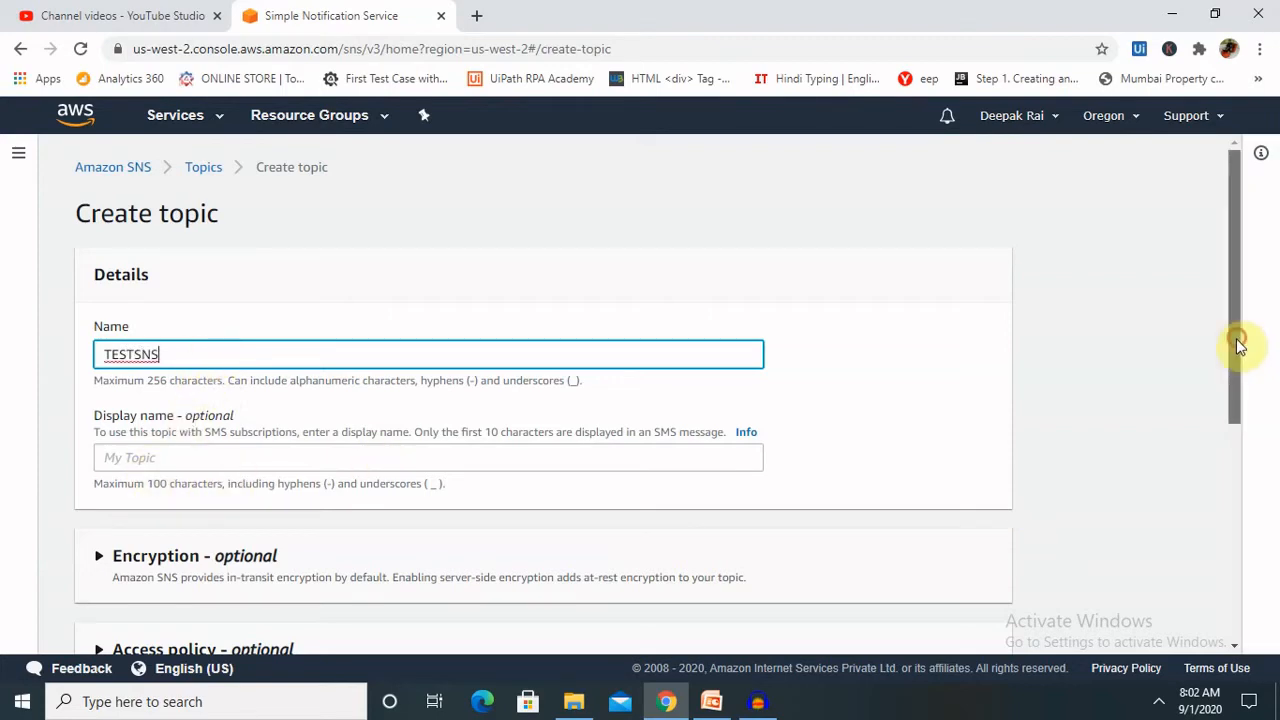
scroll("down", 3)
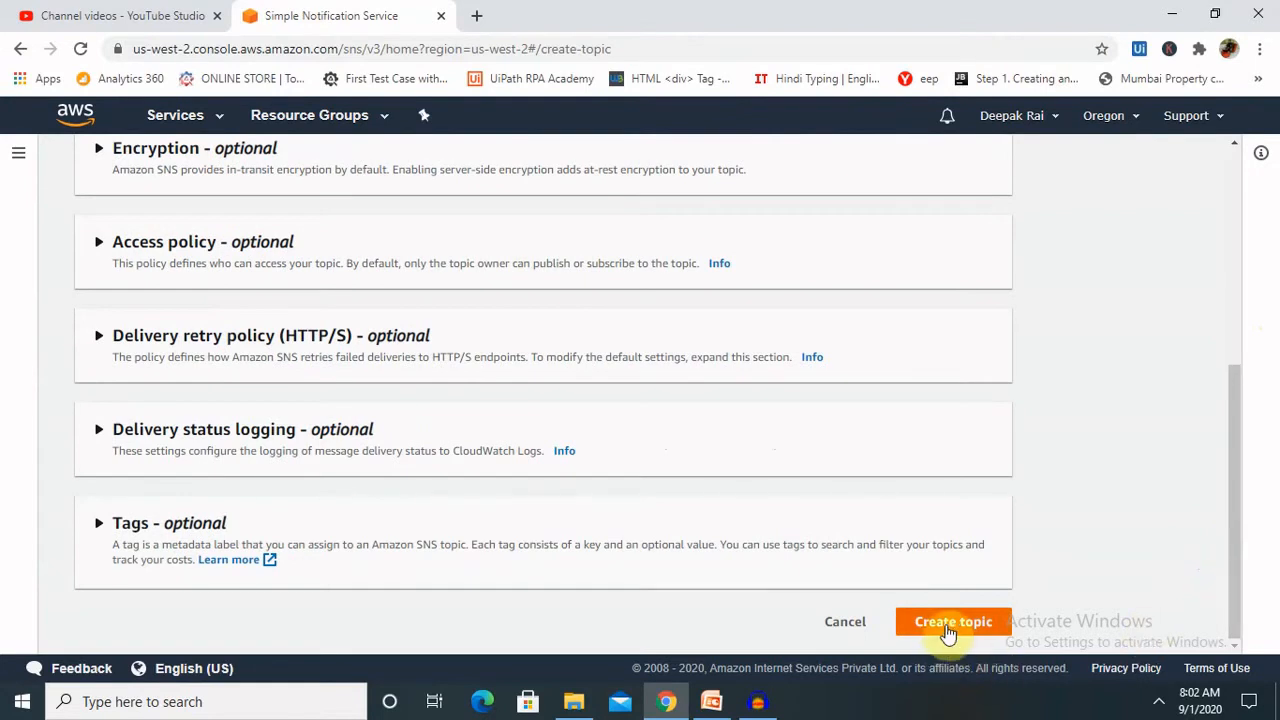
left_click(952, 620)
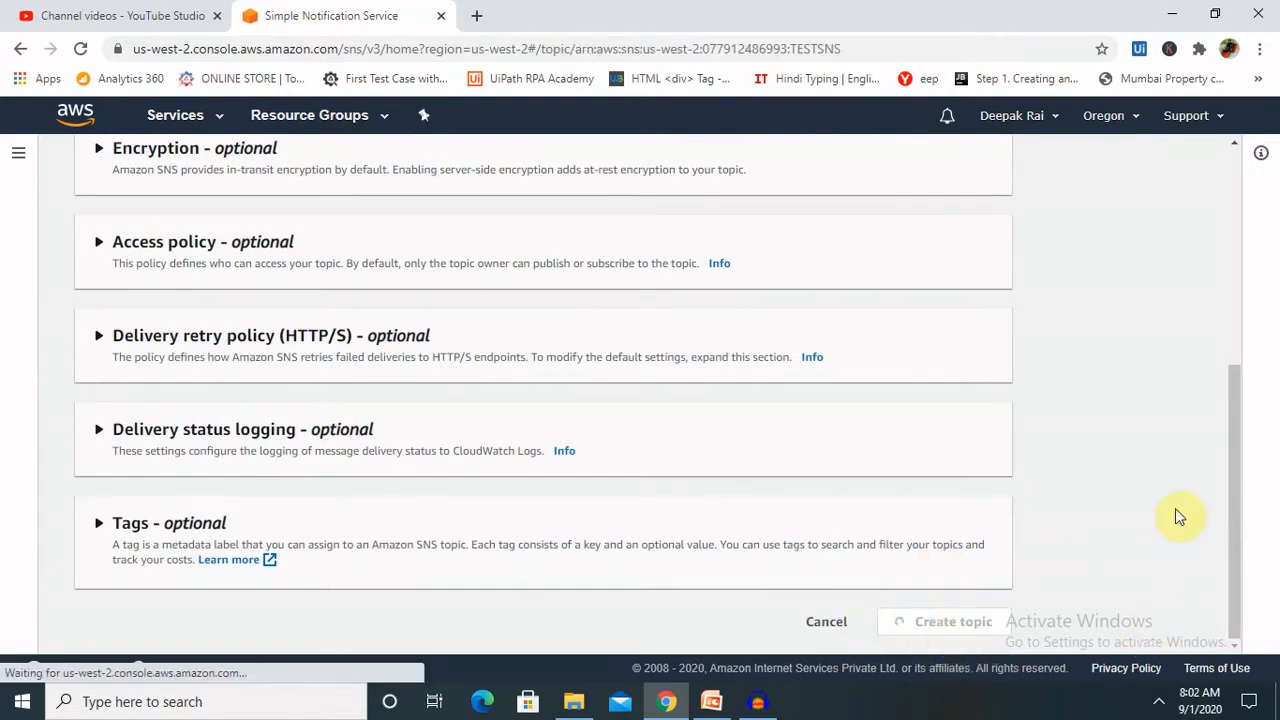
Confirm Create topic for TESTSNS and review its details page with no subscriptions.
left_click(952, 620)
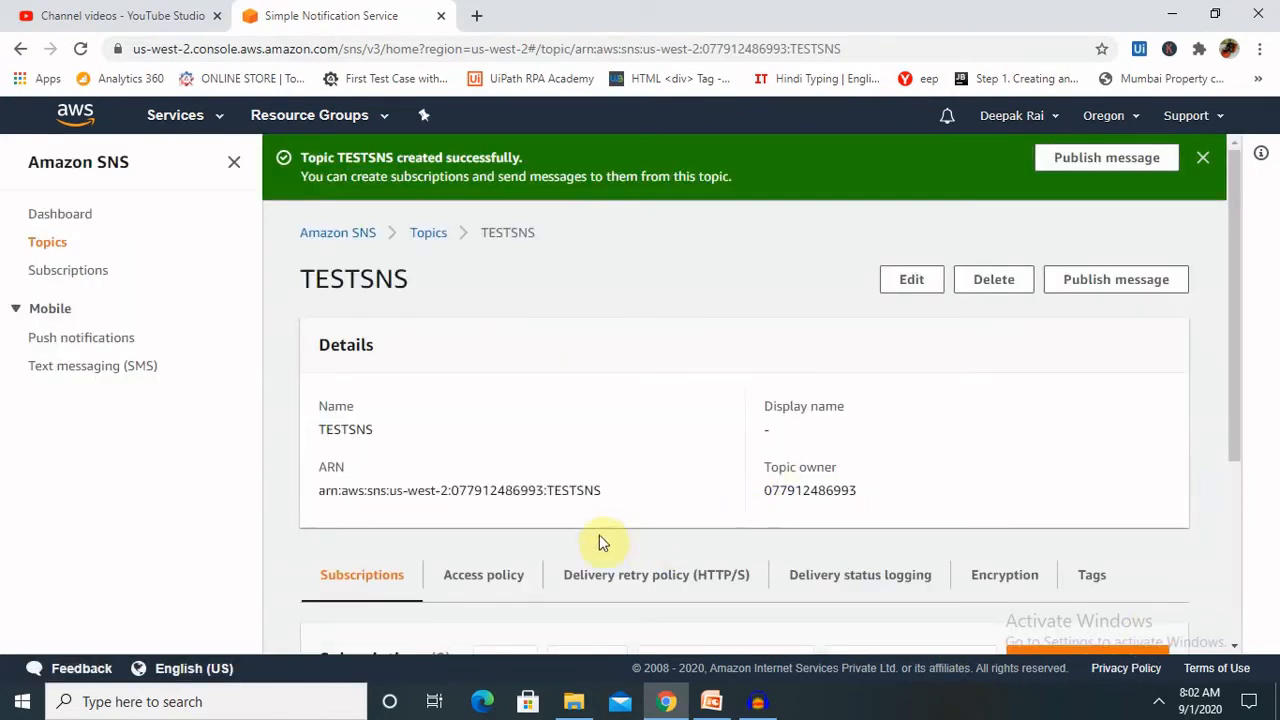
scroll("down", 3)
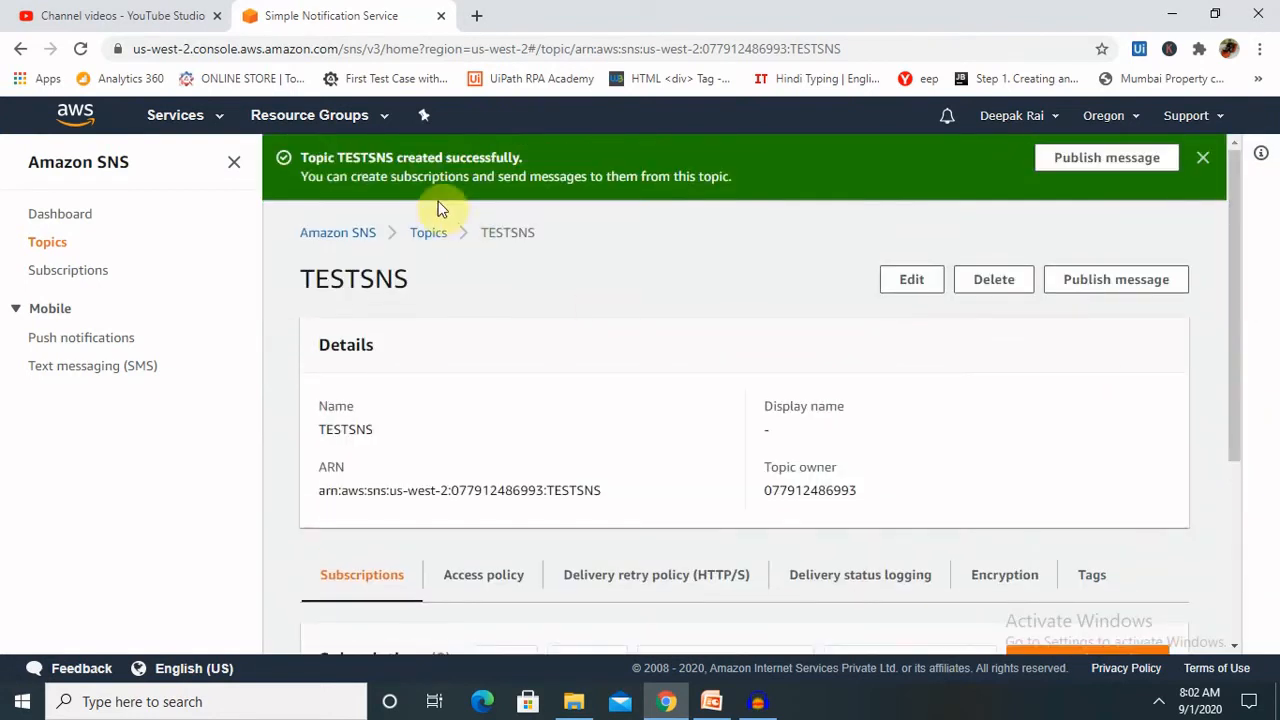
mouse_move(898, 484)
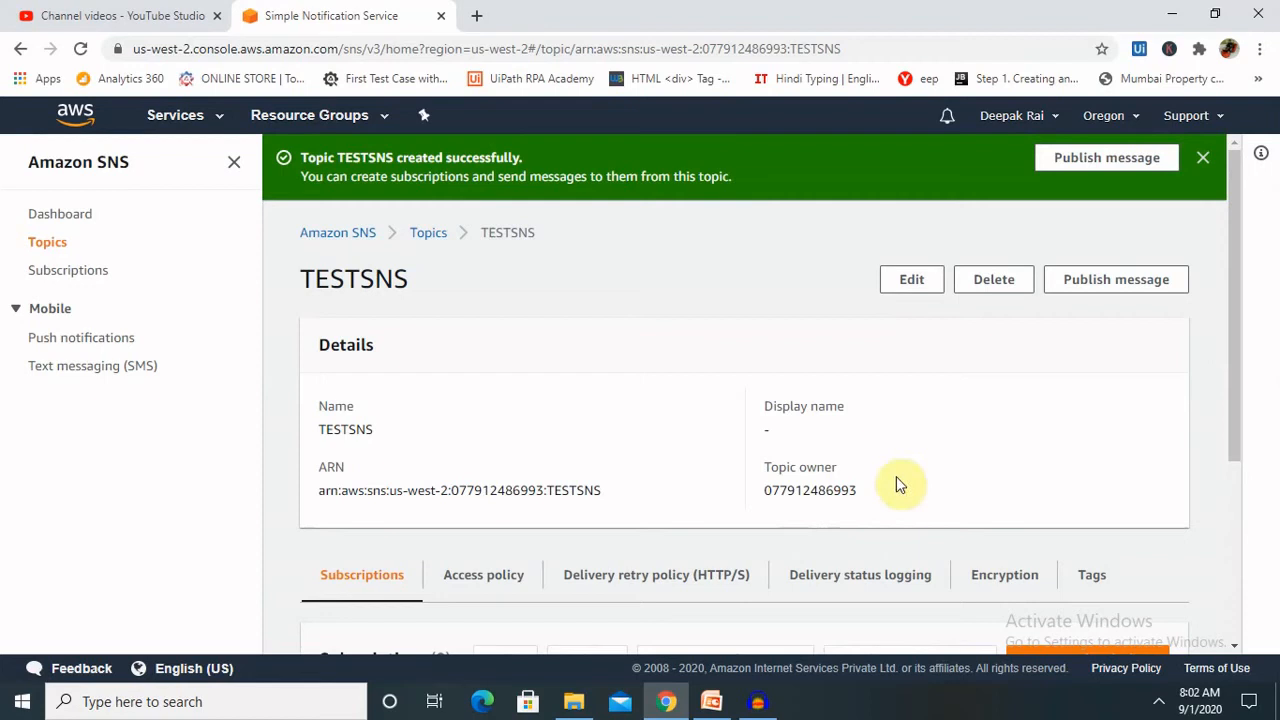
scroll("down", 3)
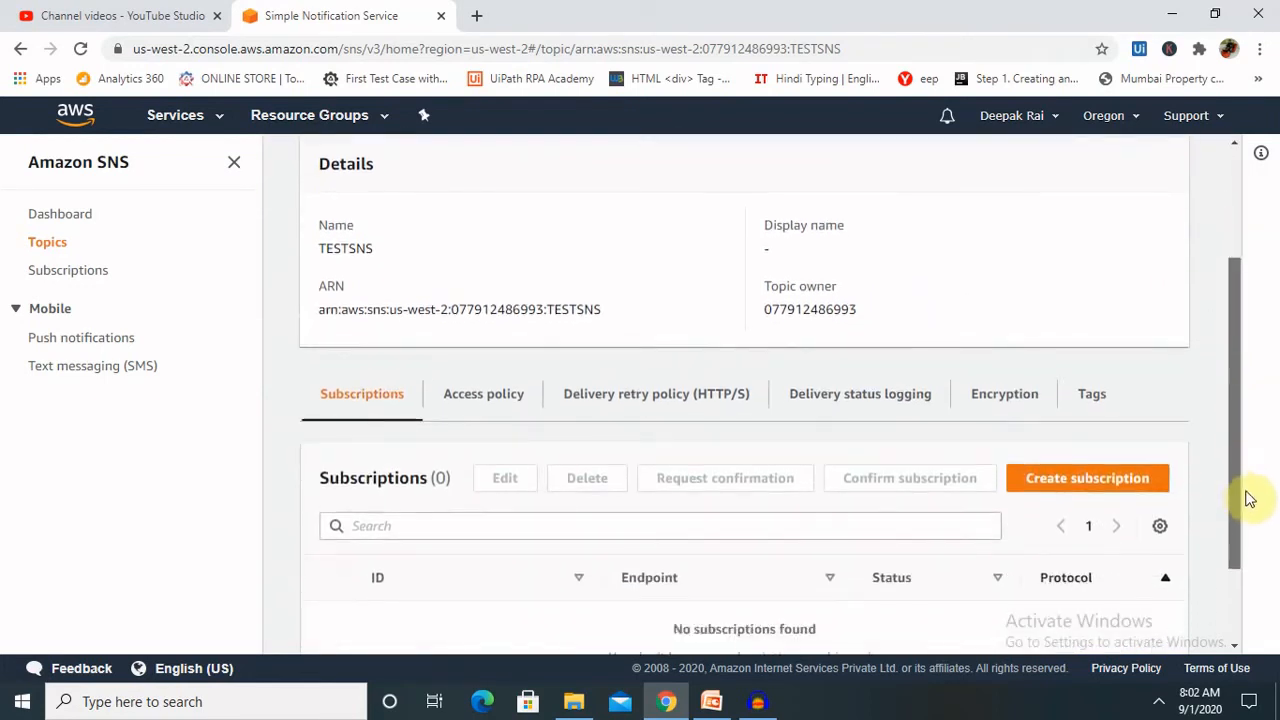
scroll("down", 3)
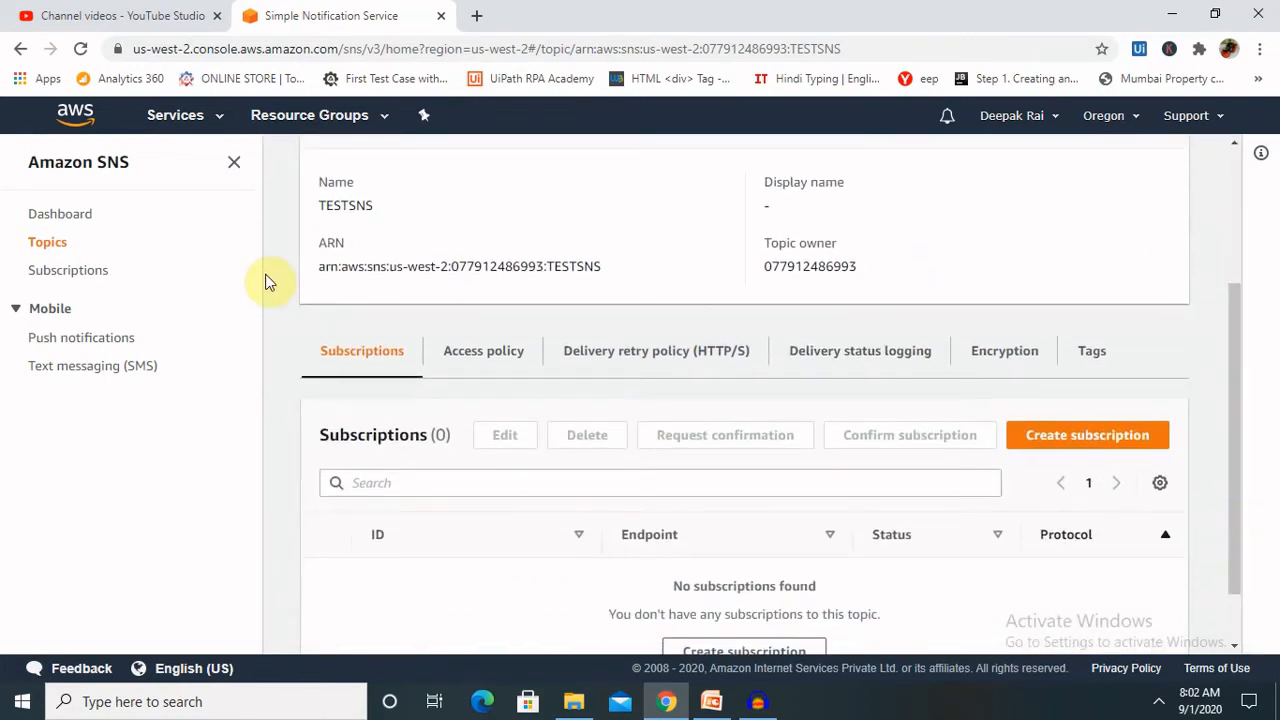
mouse_move(940, 436)
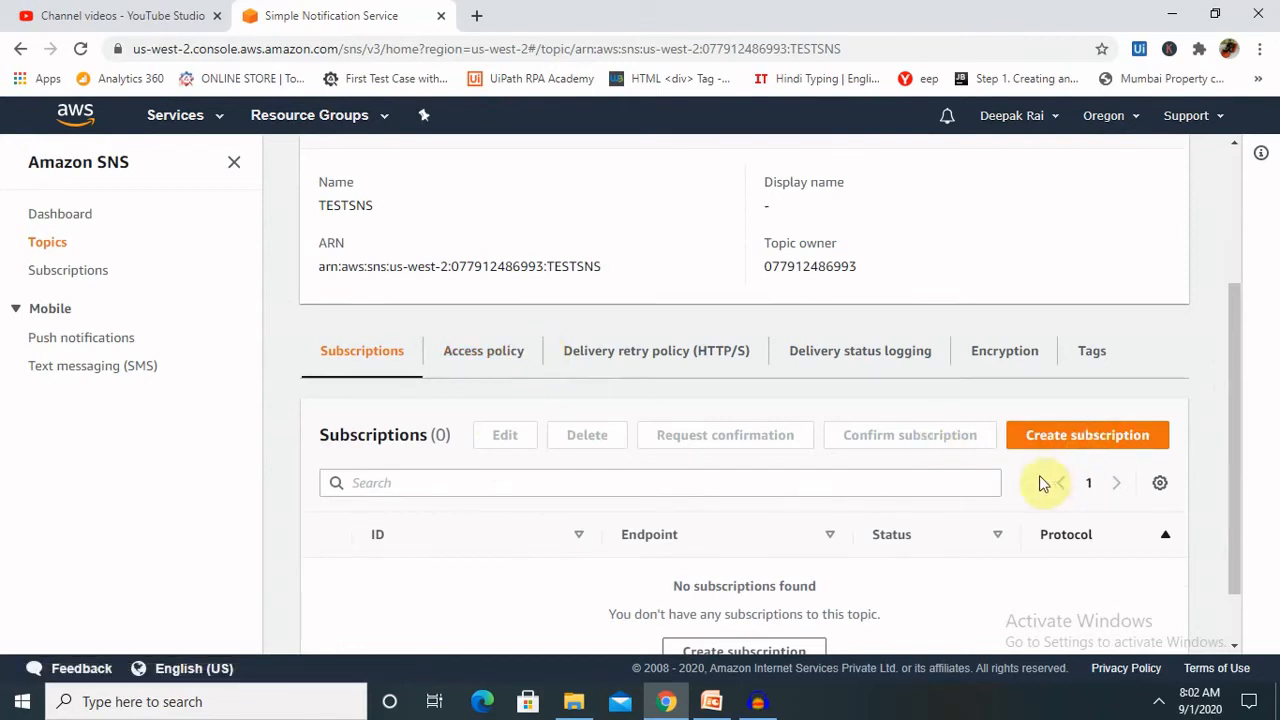
mouse_move(1070, 458)
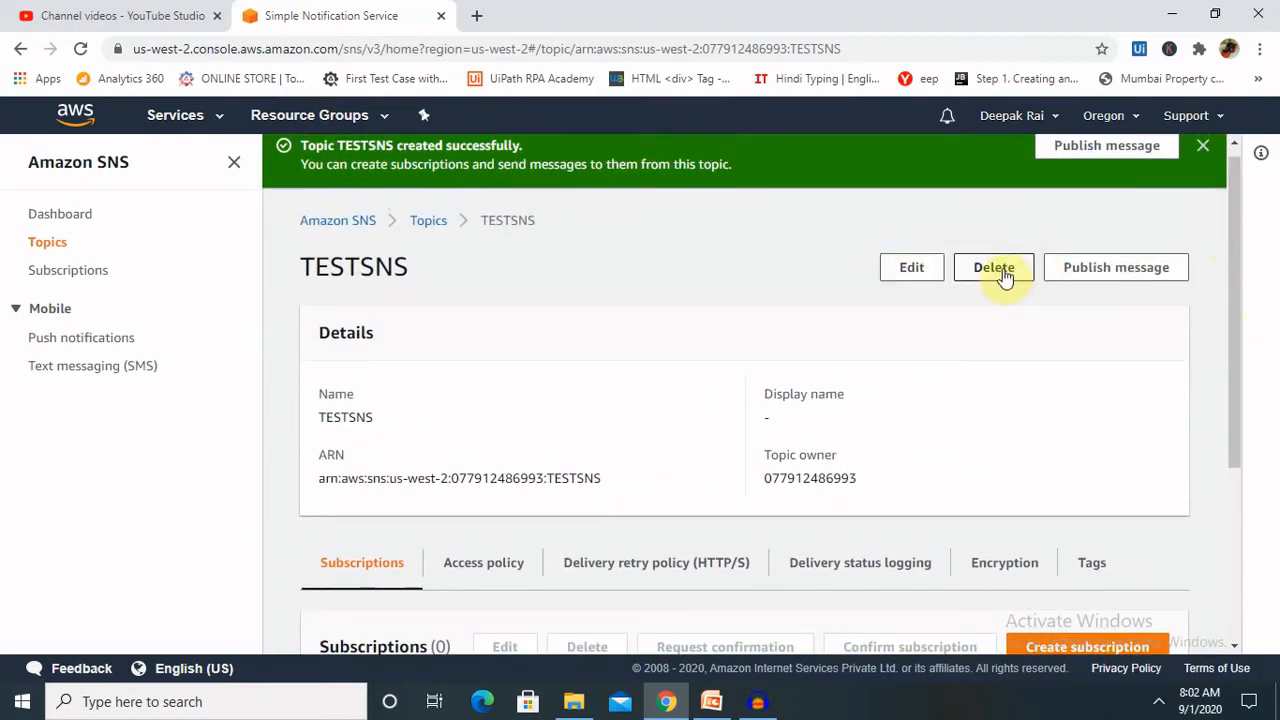
mouse_move(1126, 276)
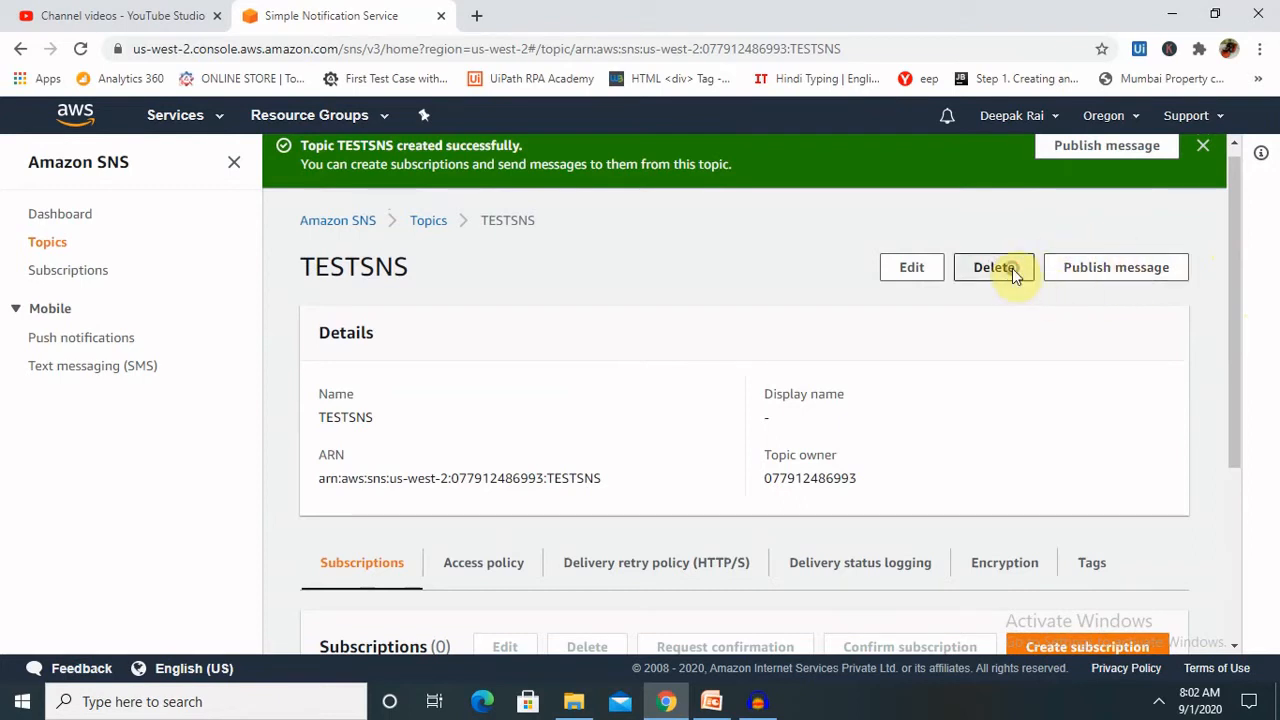
Begin deleting TESTSNS and enter the confirmation phrase 'delete me'.
left_click(994, 268)
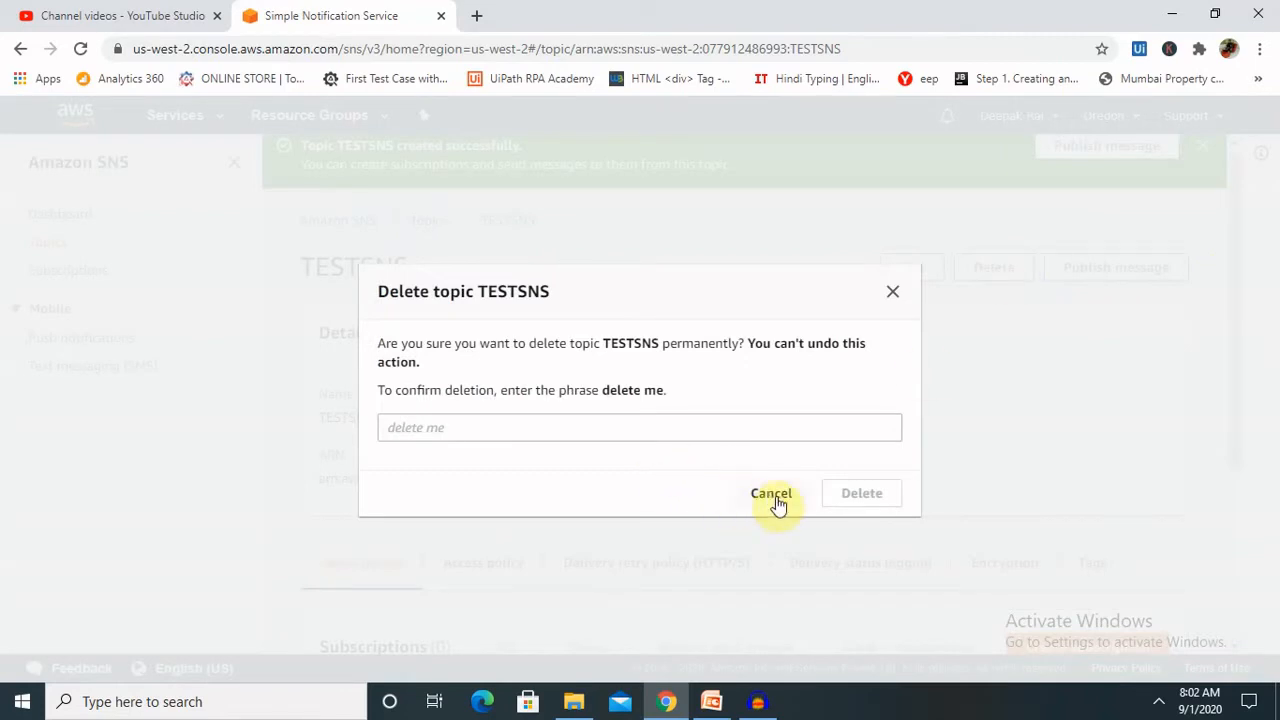
left_click(456, 428)
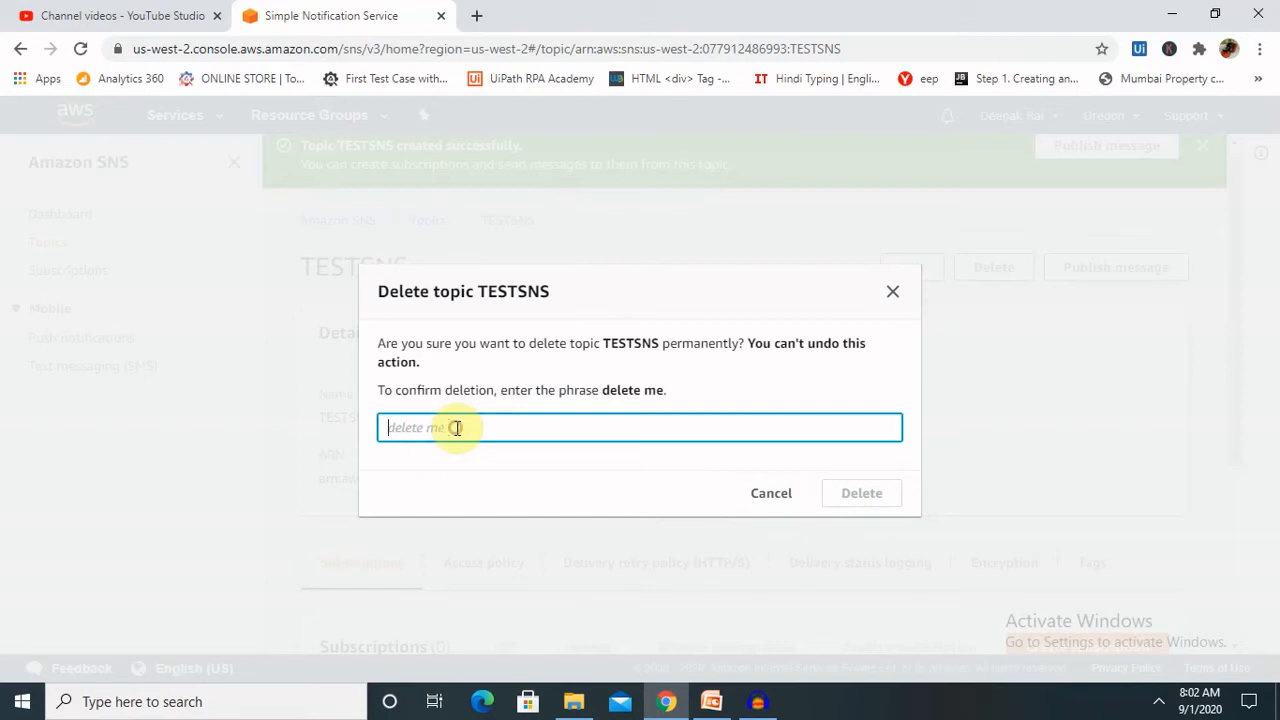
type("Tes")
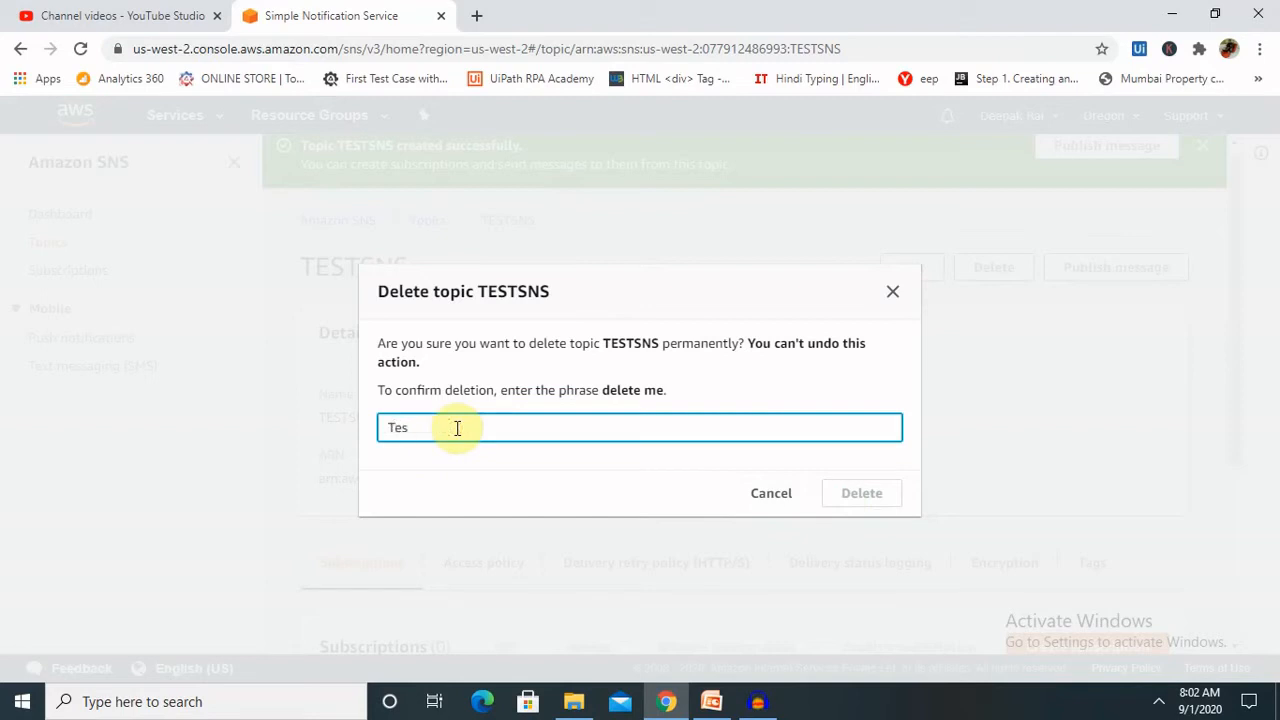
type("TESTSNS")
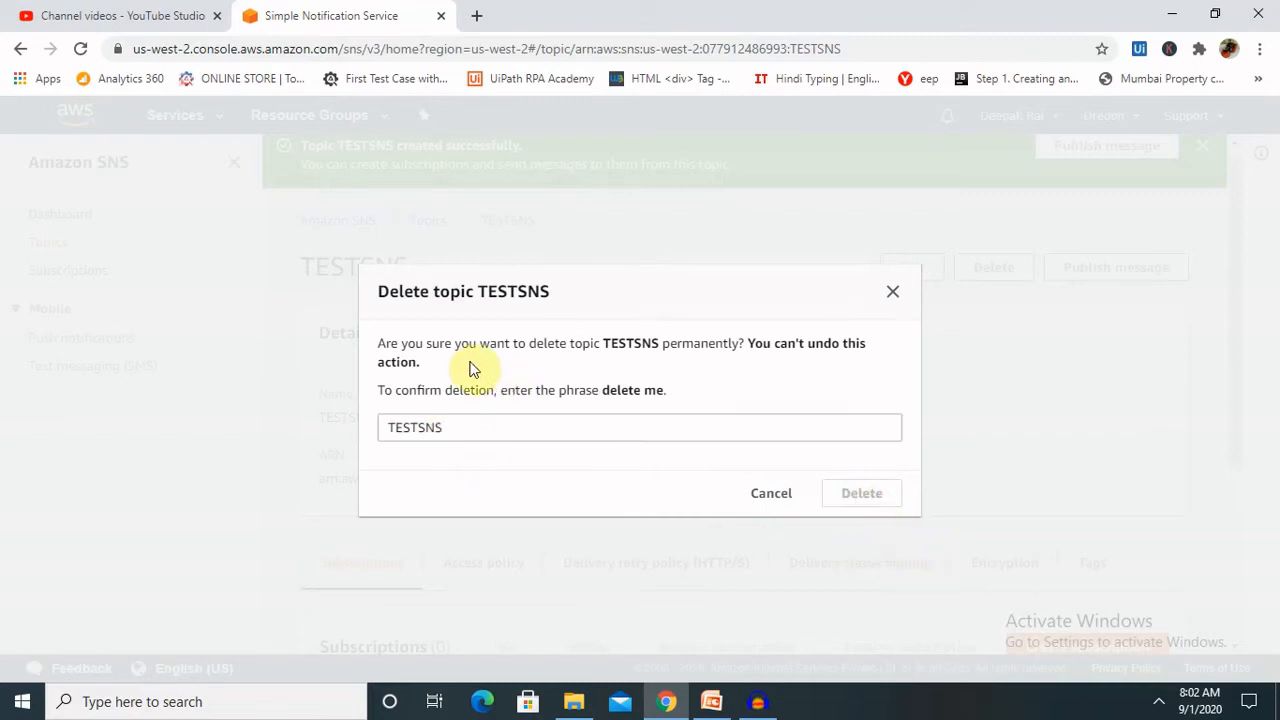
mouse_move(552, 396)
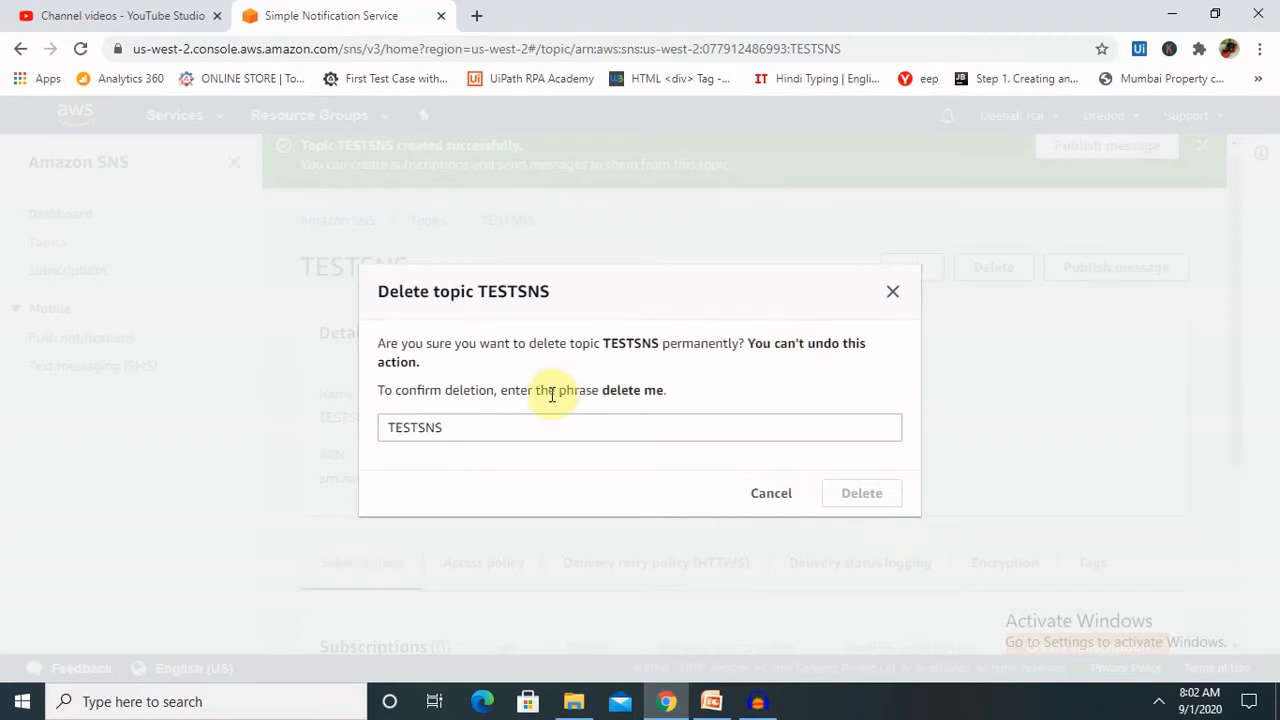
mouse_move(478, 428)
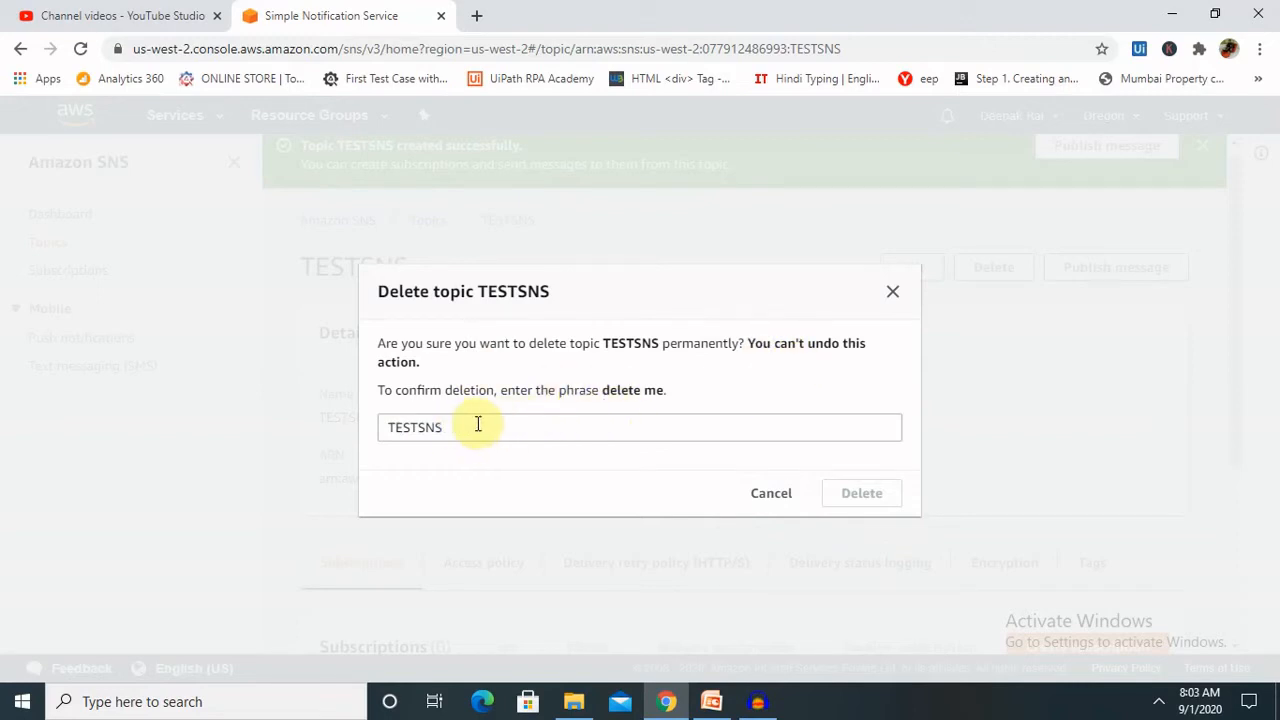
type("dele")
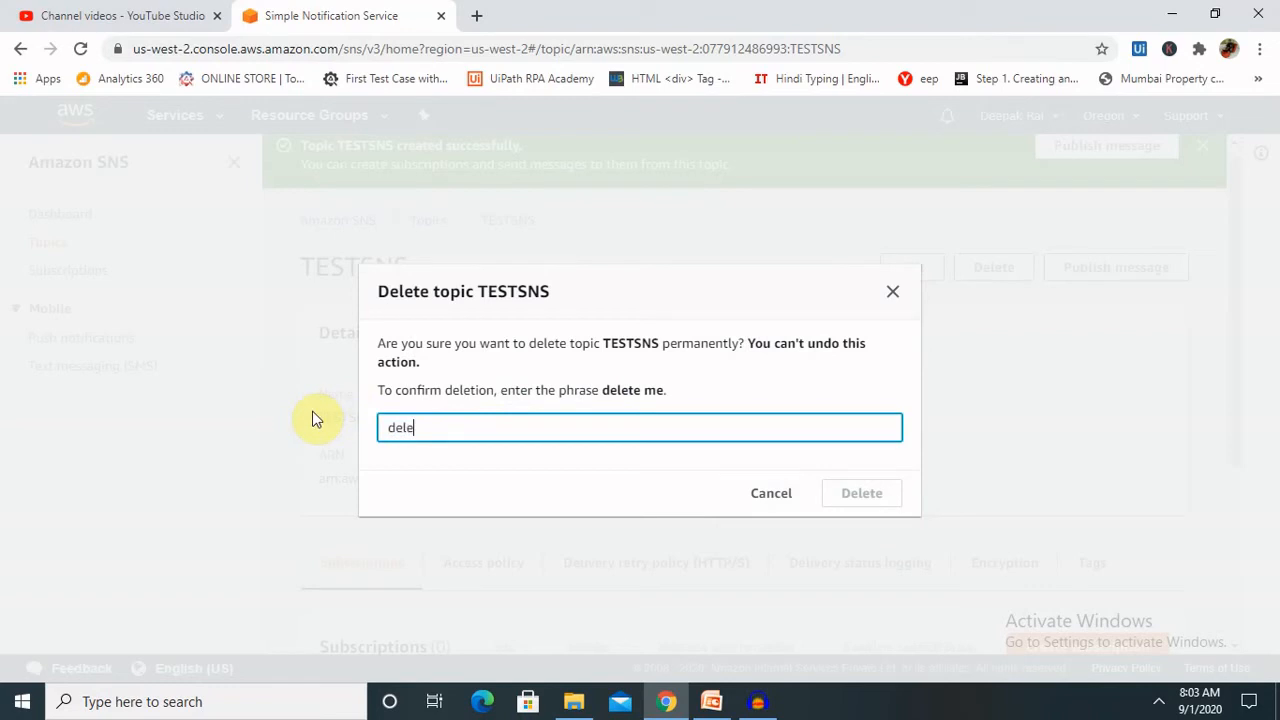
type("teme")
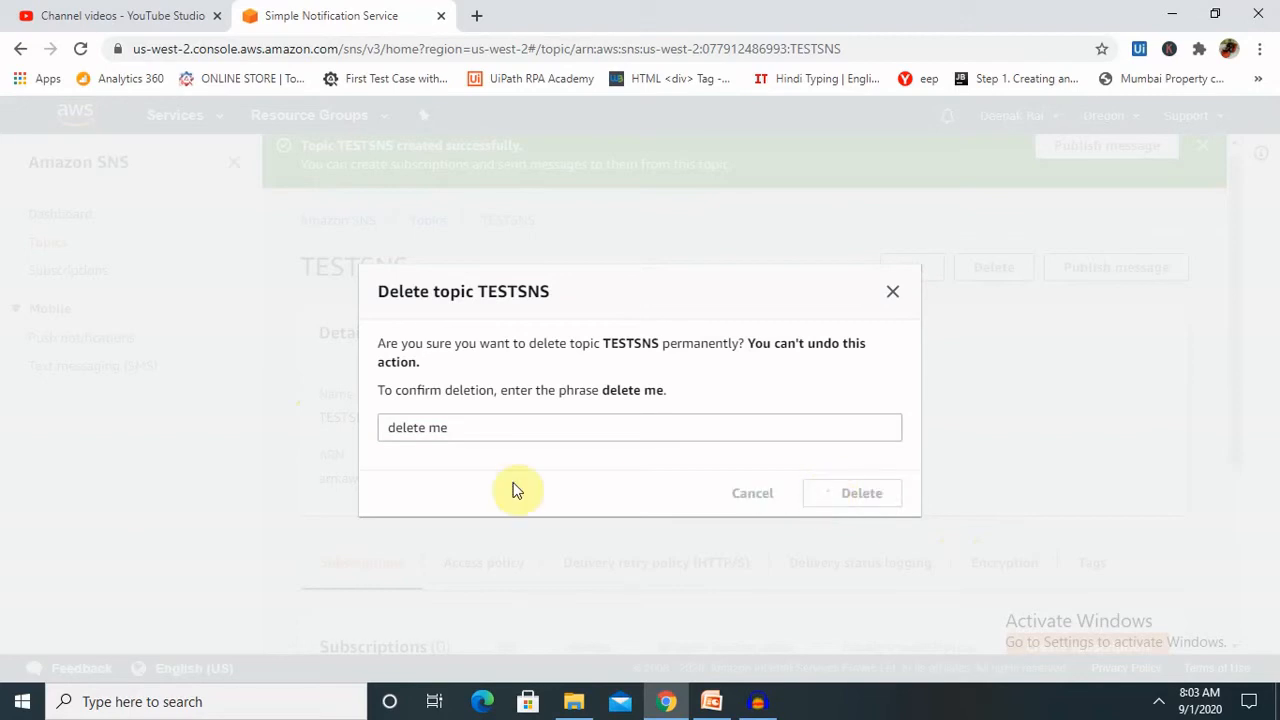
Confirm permanent deletion of TESTSNS, emptying the Topics list.
left_click(860, 492)
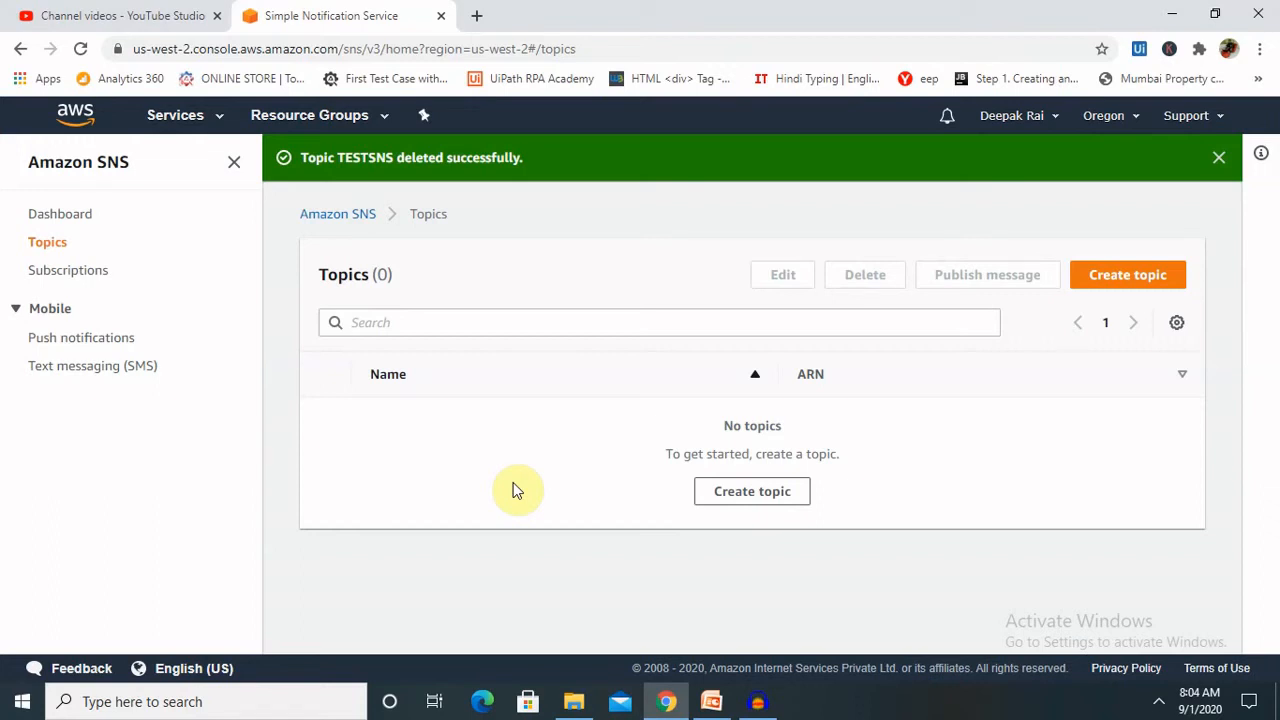
mouse_move(772, 652)
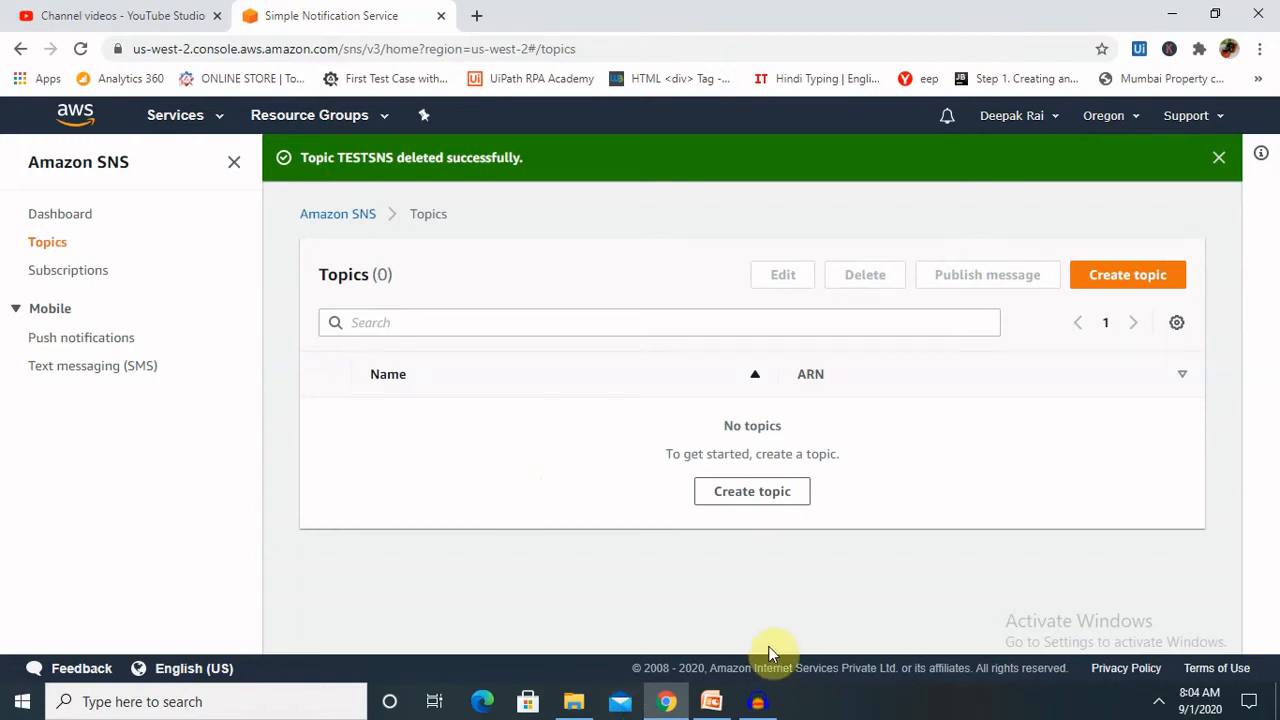
mouse_move(92, 364)
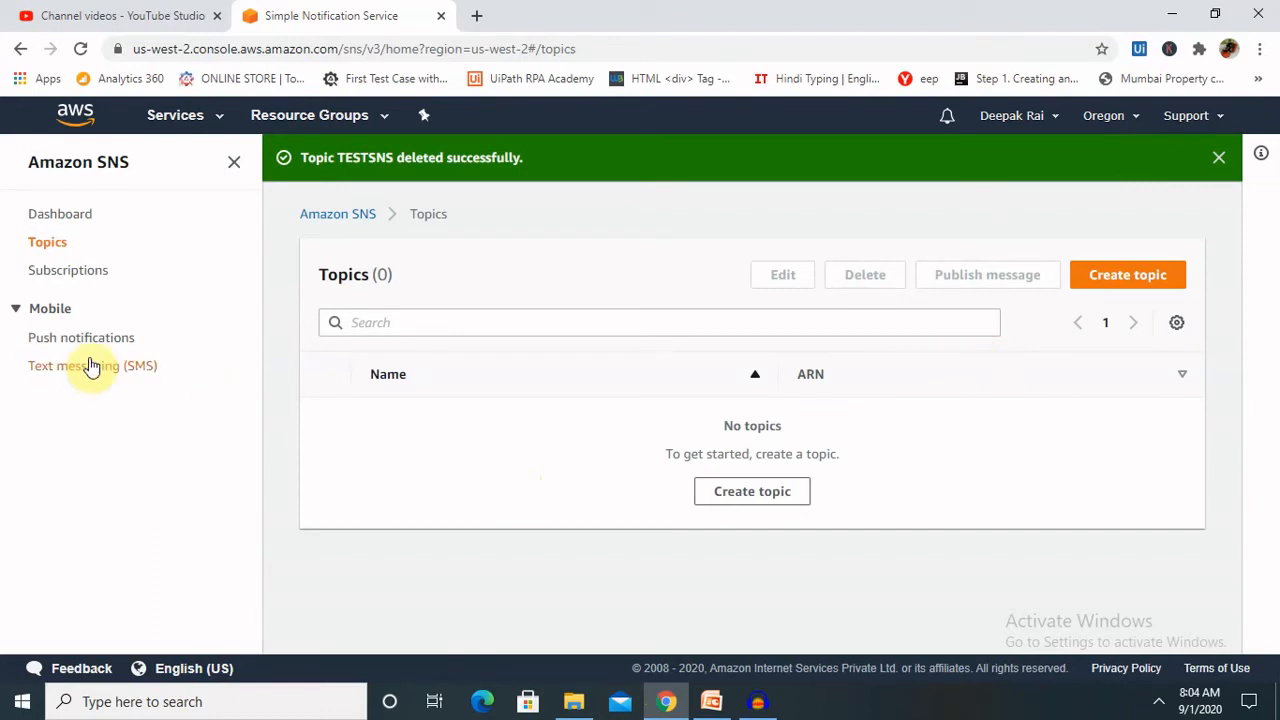
Show the SNS Subscriptions list, which has no subscriptions.
left_click(68, 270)
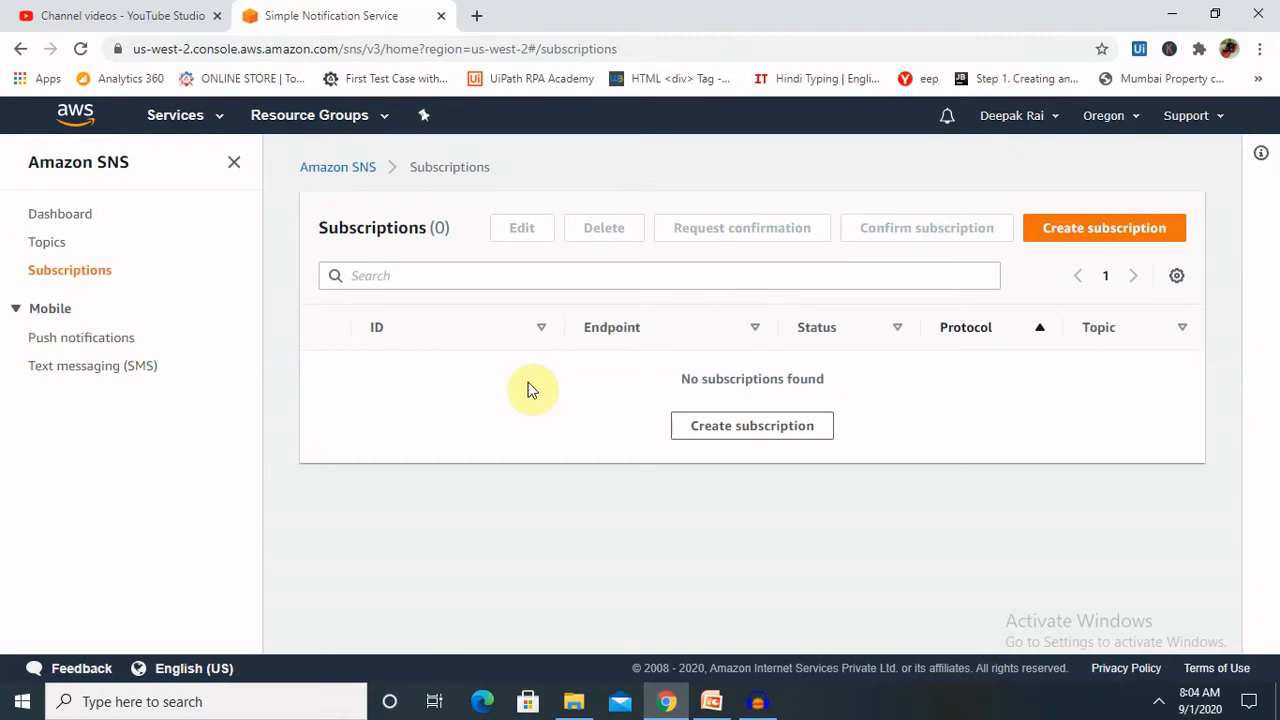
mouse_move(718, 690)
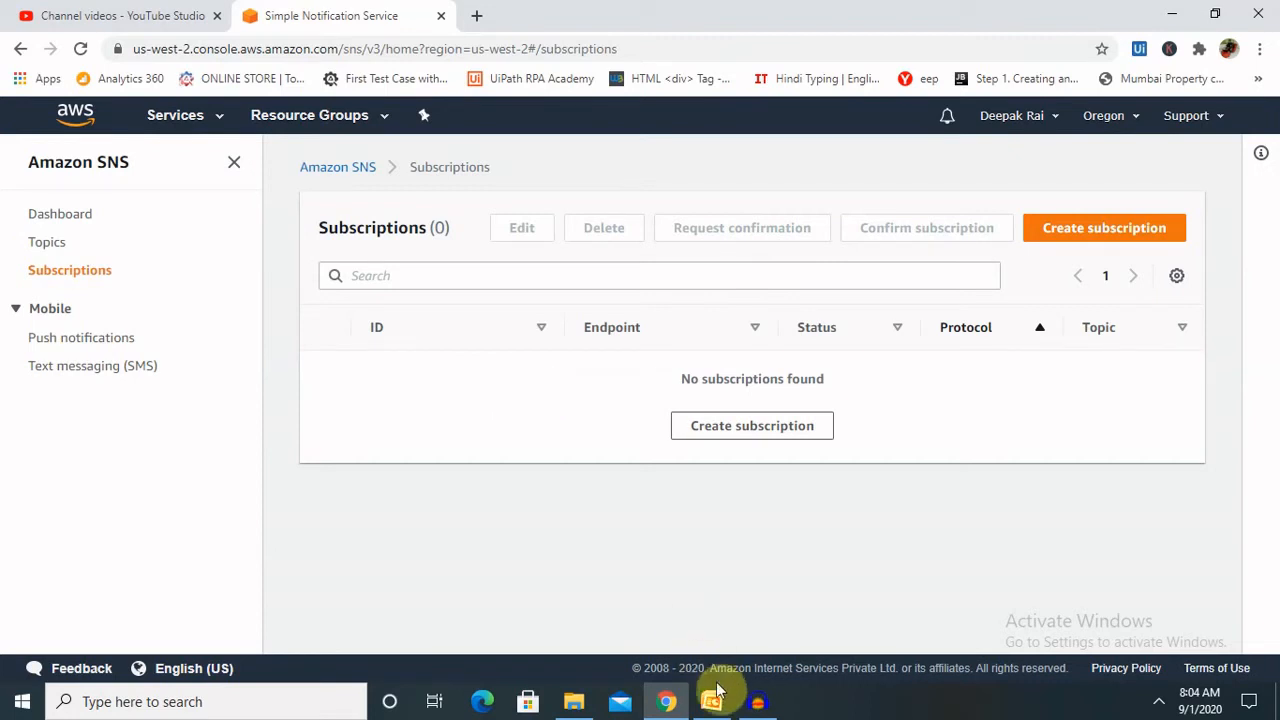
Return to the PowerPoint deck and advance to the closing Thank You slide.
left_click(712, 700)
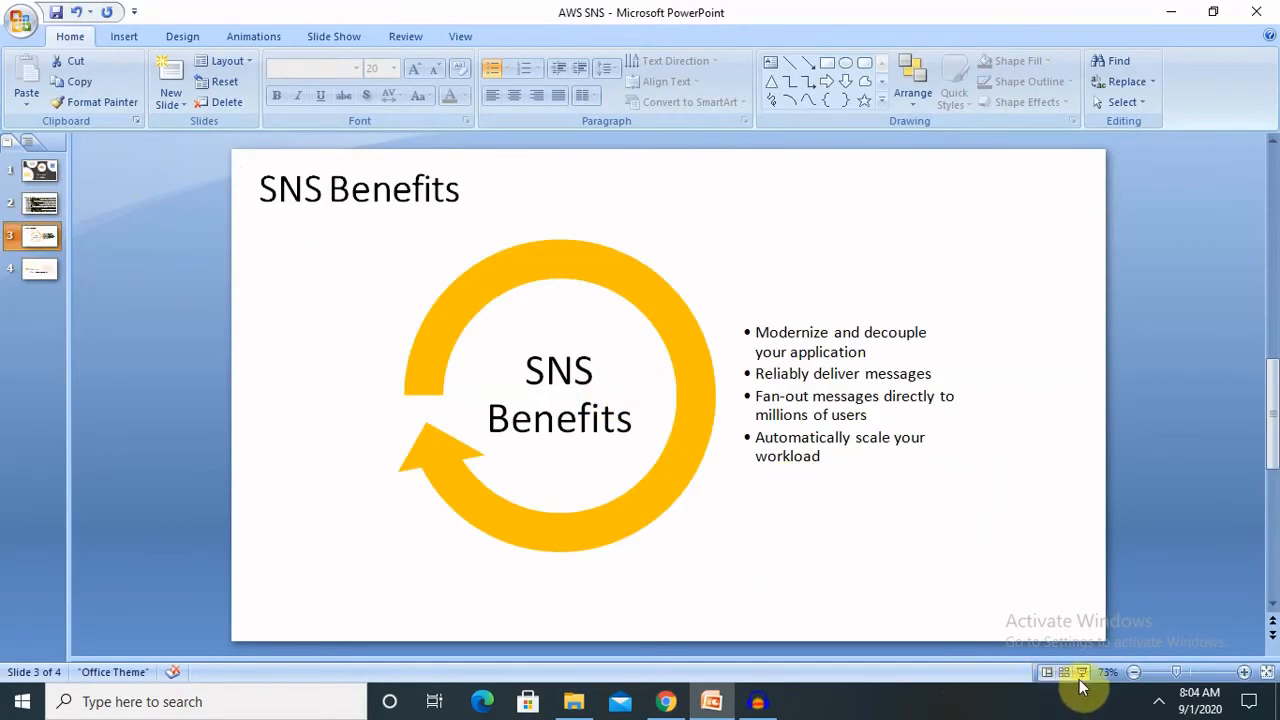
left_click(40, 268)
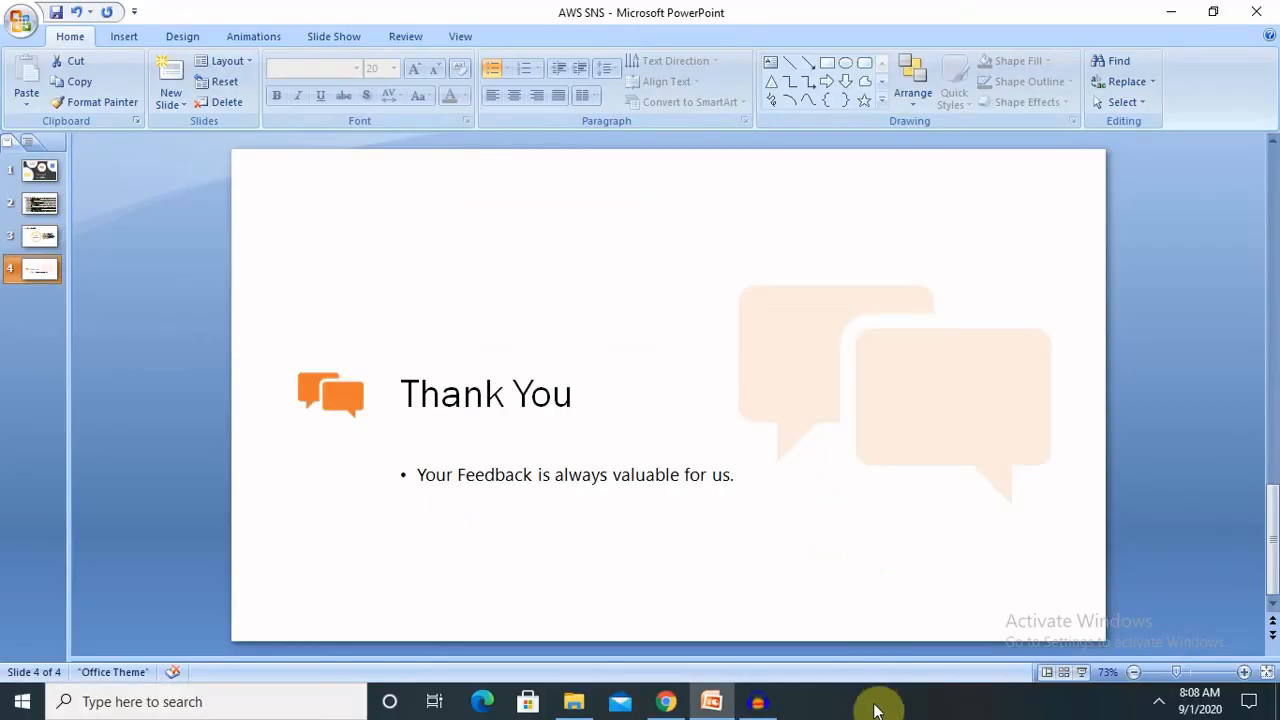
left_click(1158, 700)
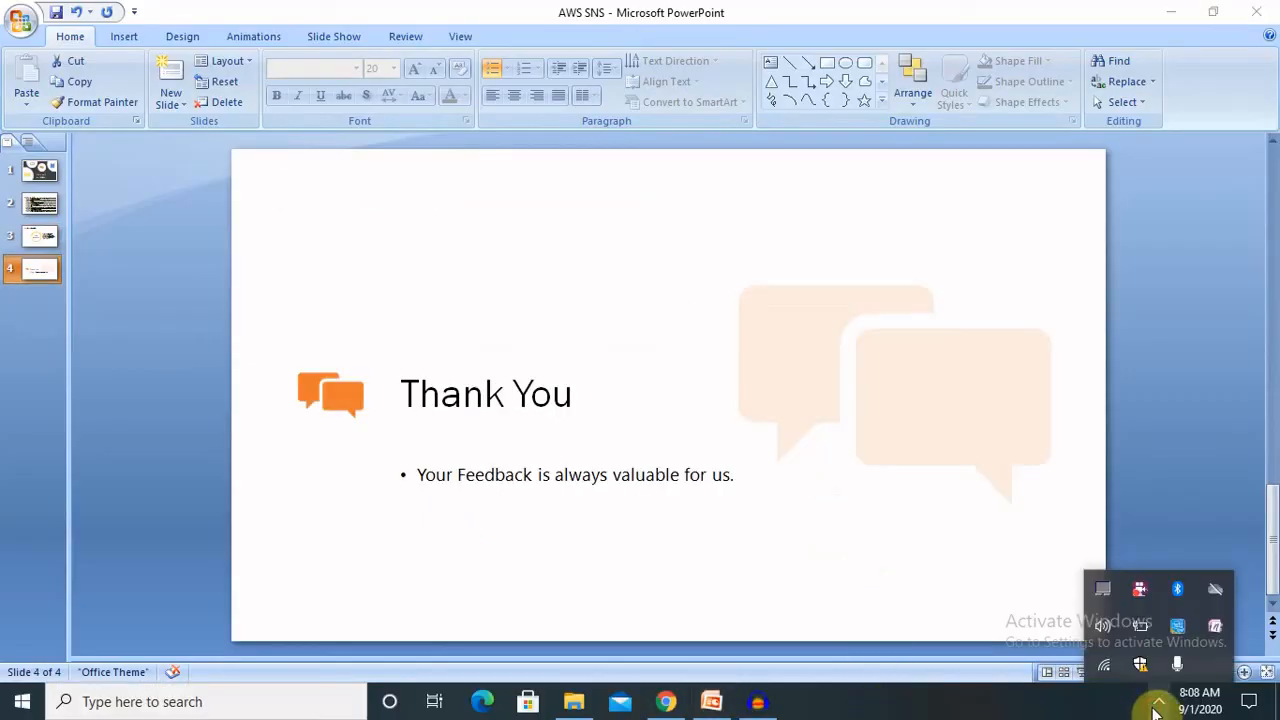